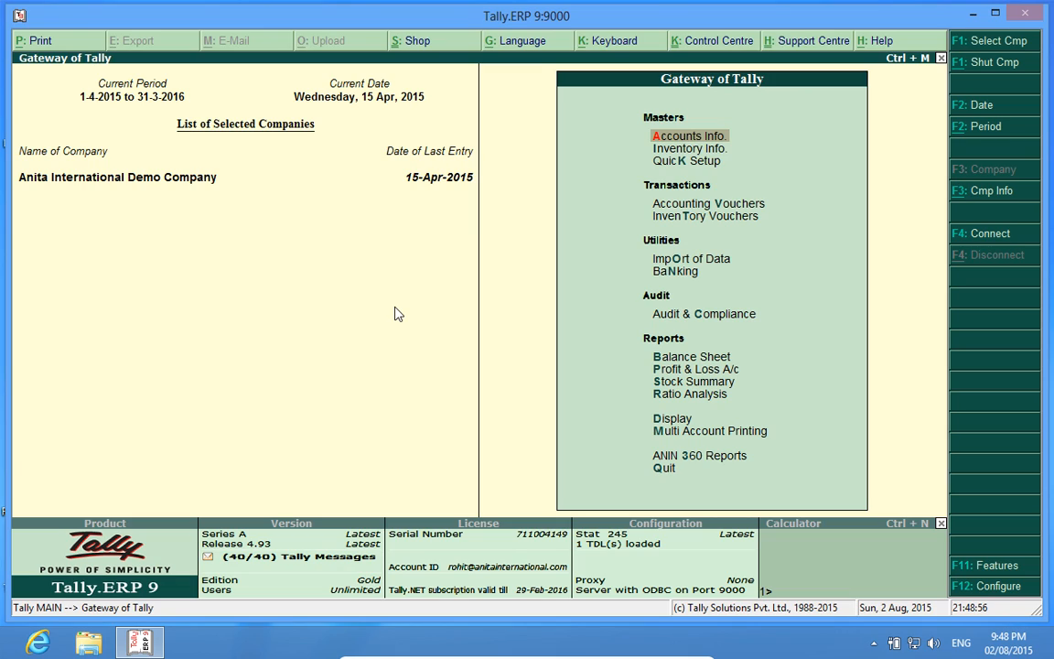
pyautogui.moveTo(103, 201)
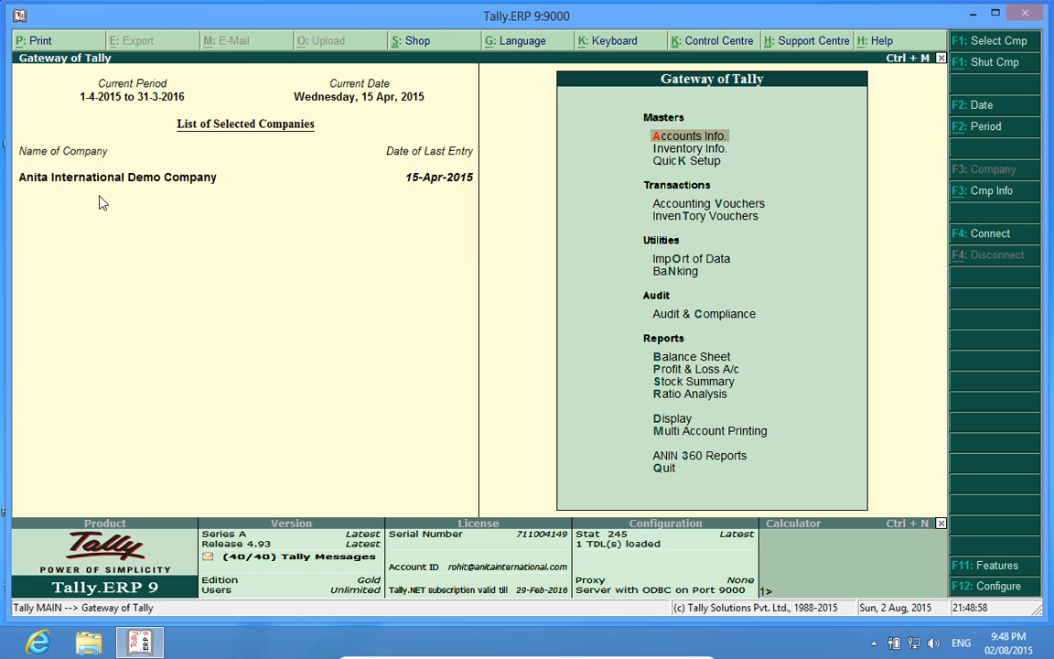
pyautogui.moveTo(62, 190)
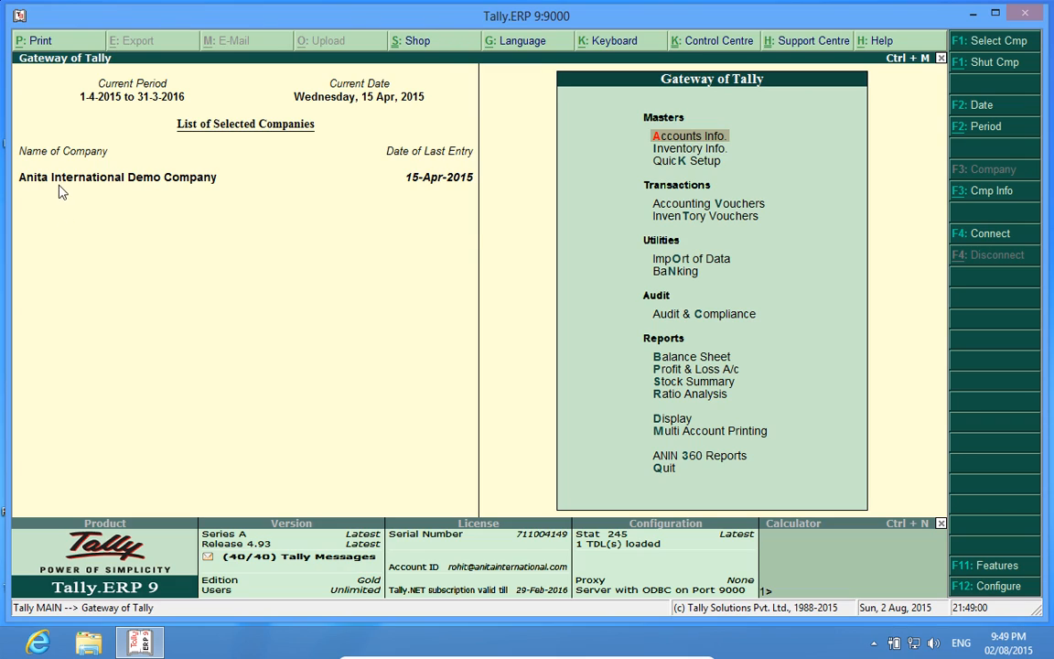
pyautogui.moveTo(580, 481)
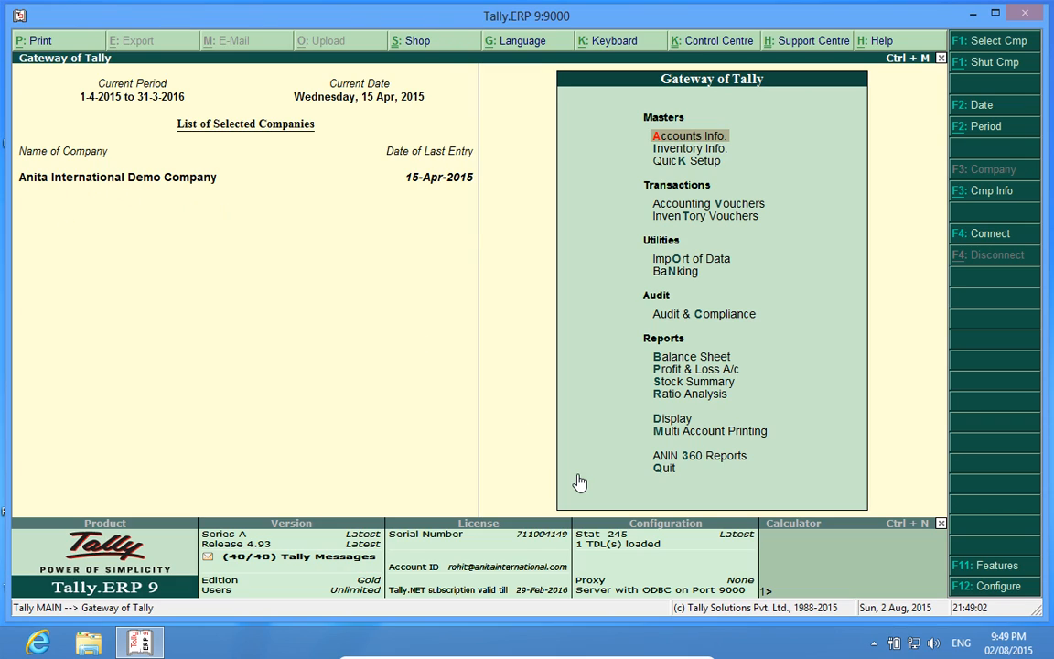
pyautogui.moveTo(626, 564)
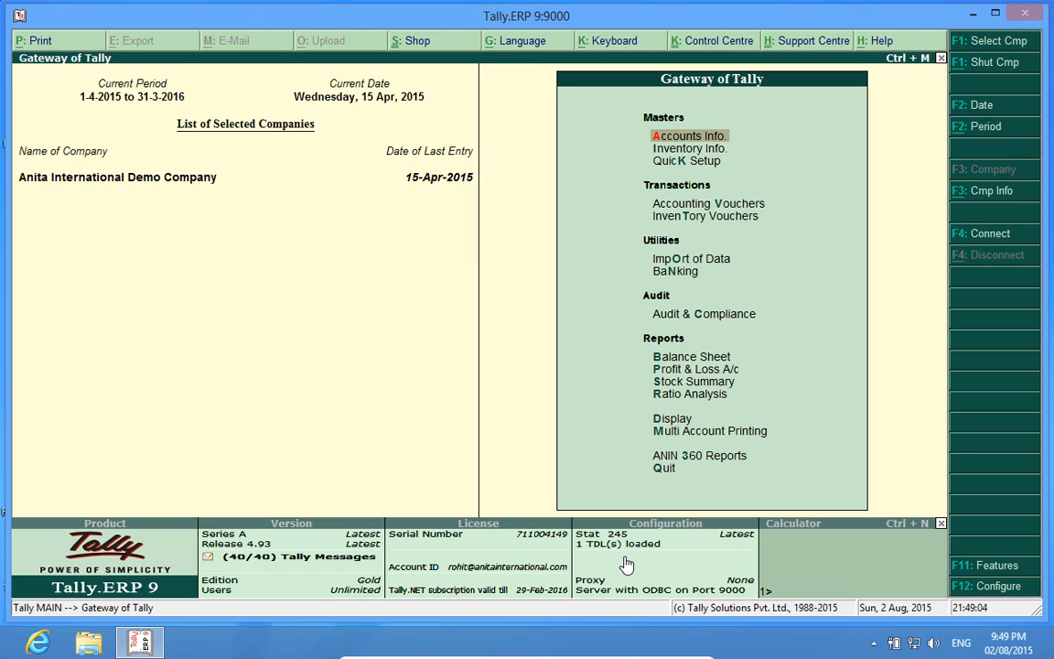
pyautogui.moveTo(595, 556)
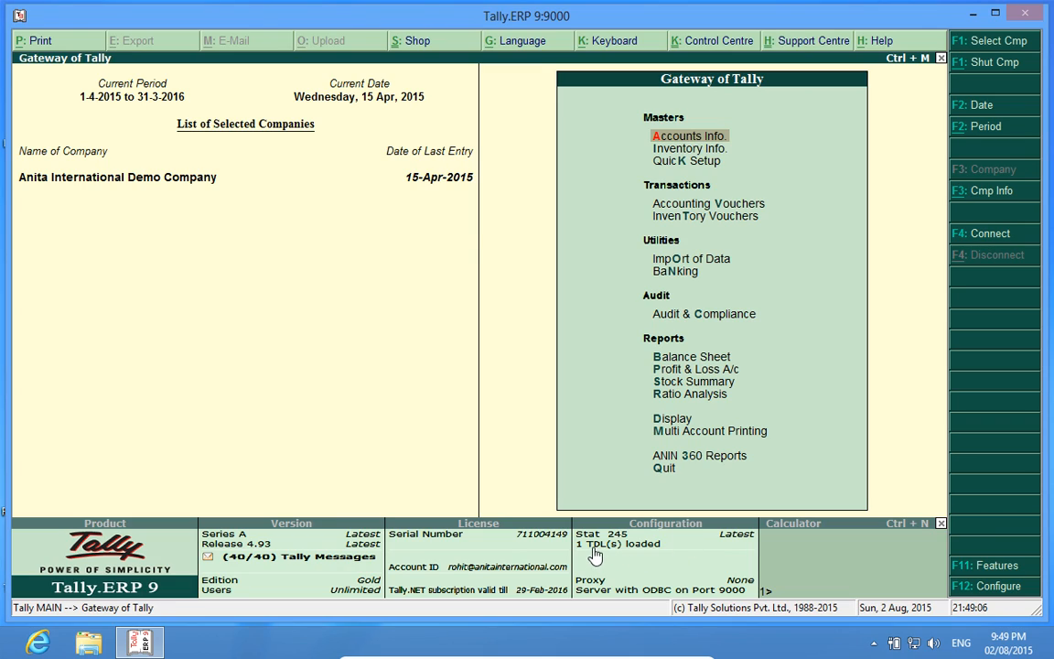
pyautogui.moveTo(651, 556)
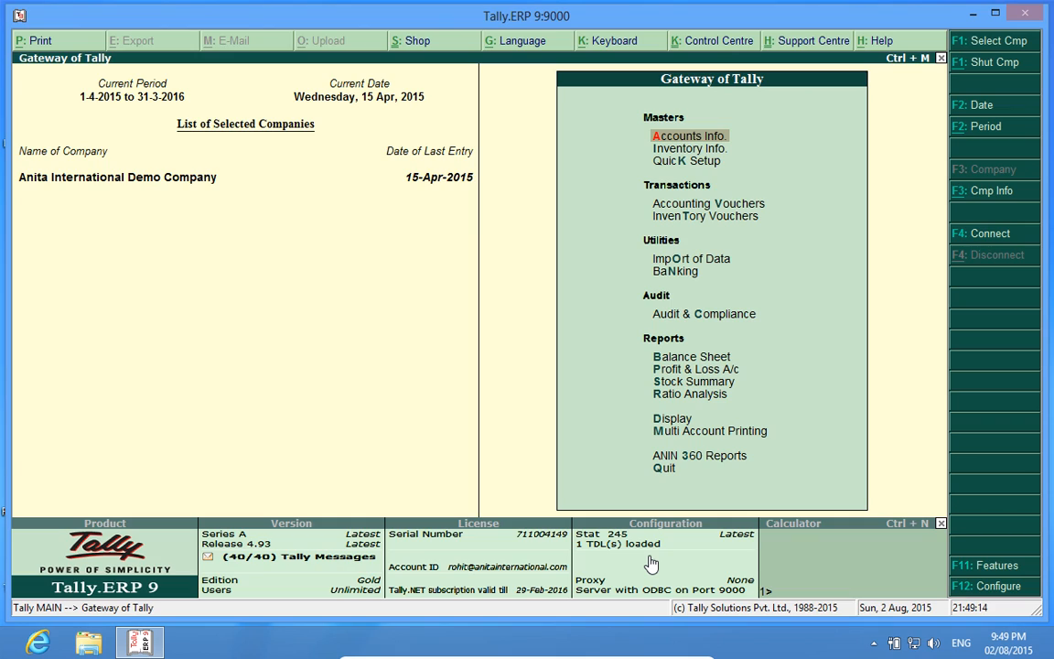
pyautogui.moveTo(969, 576)
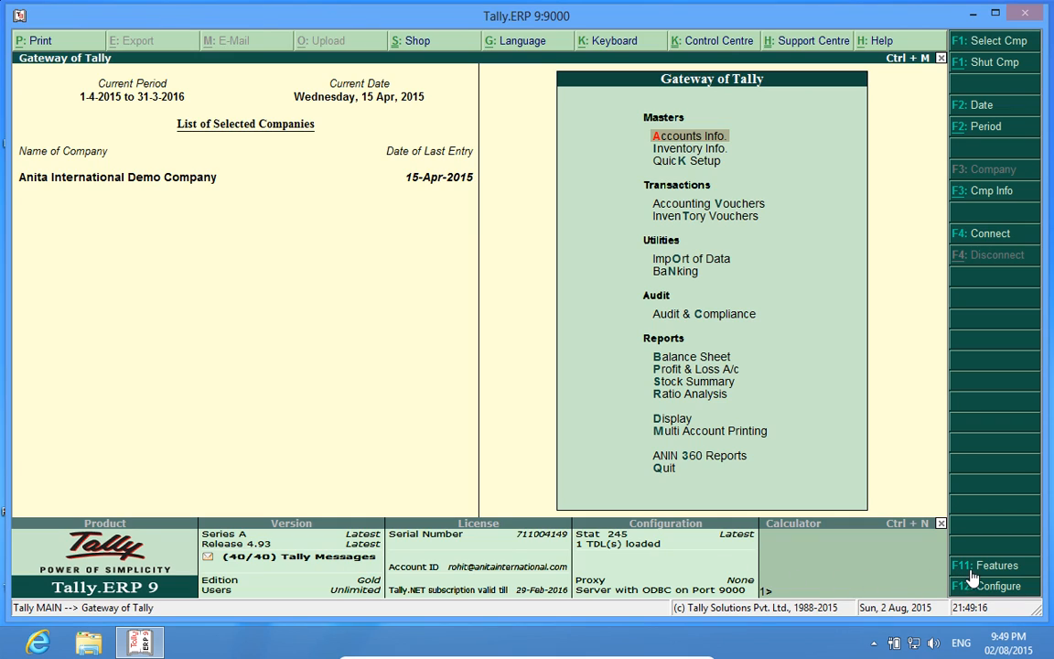
# Enable the Agent-SalesMan add-on in F11 Features and start entering agent Ram.
pyautogui.click(995, 563)
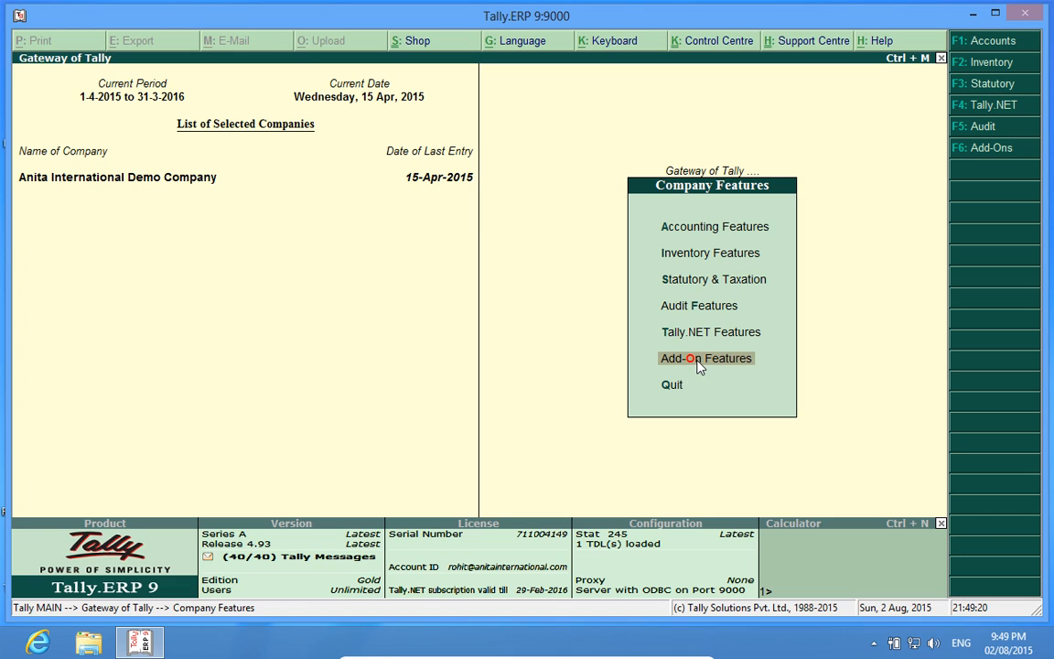
pyautogui.click(706, 357)
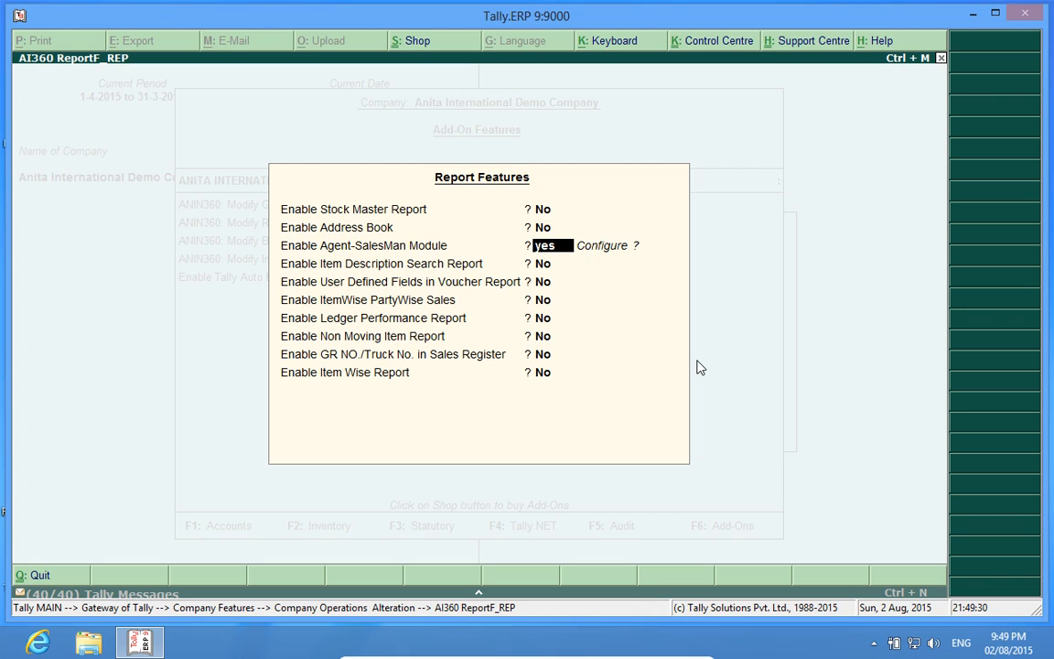
pyautogui.press('enter')
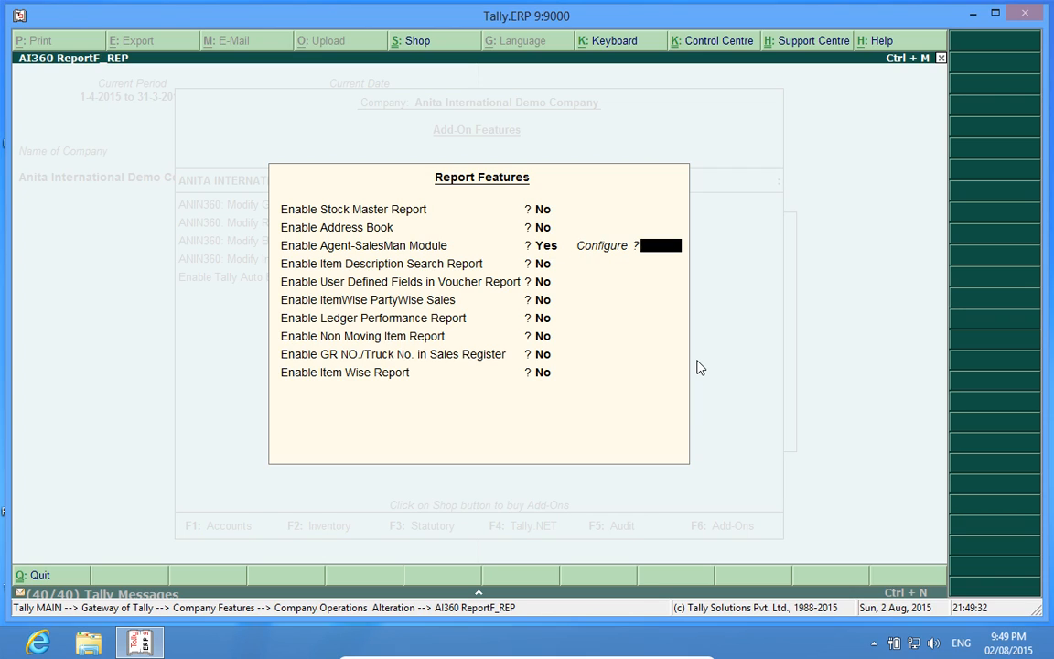
pyautogui.write('y')
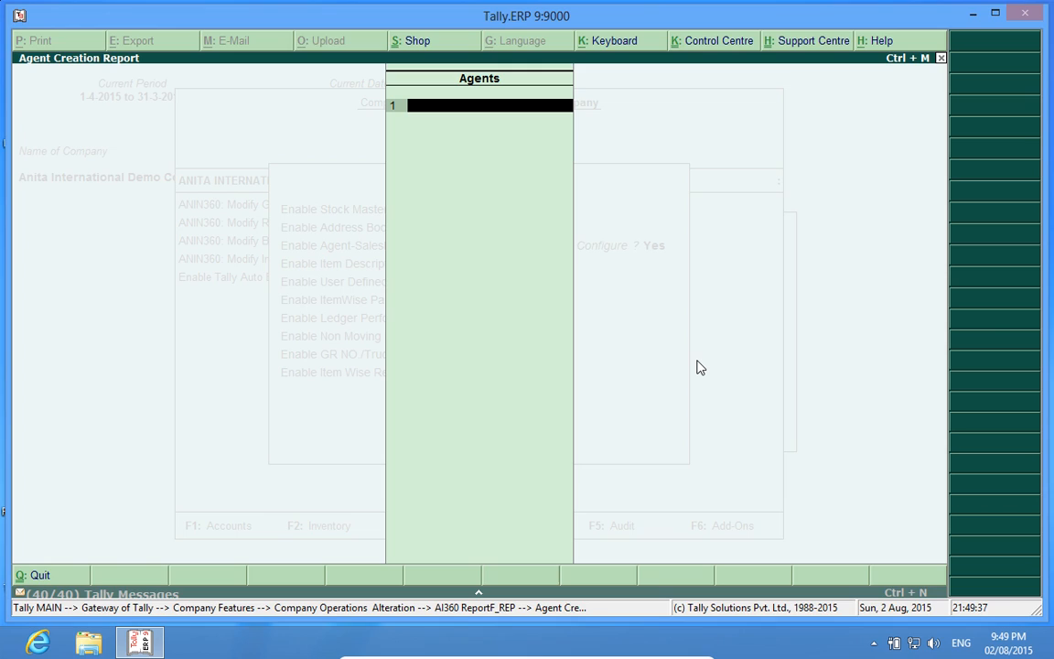
pyautogui.write('RAm')
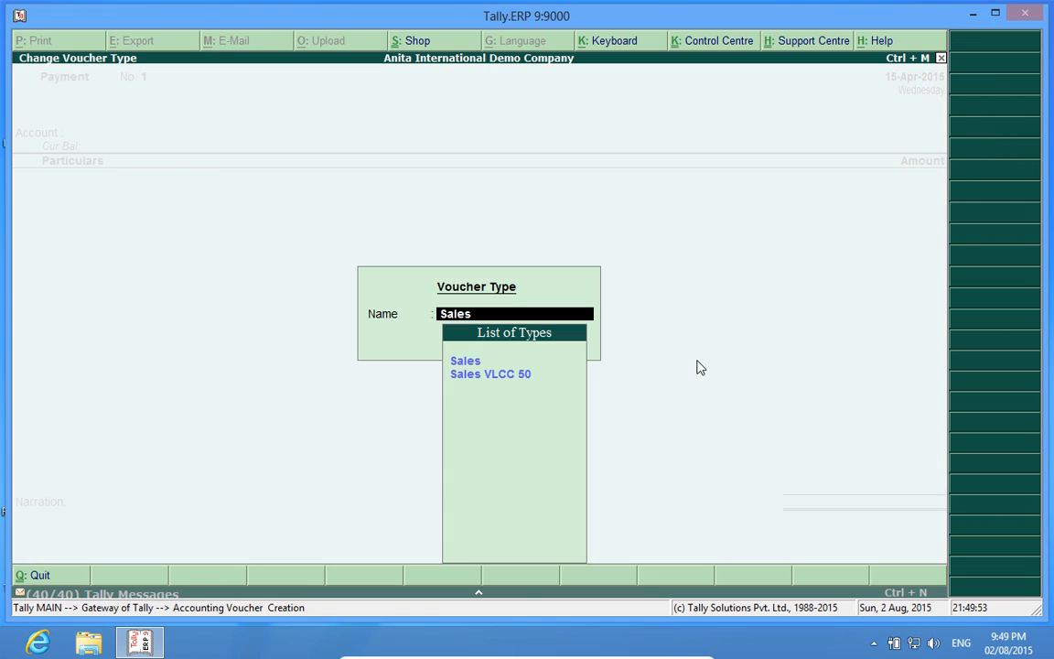
# Start a Sales voucher for Customer 1 tagged to agent Ram.
pyautogui.click(464, 358)
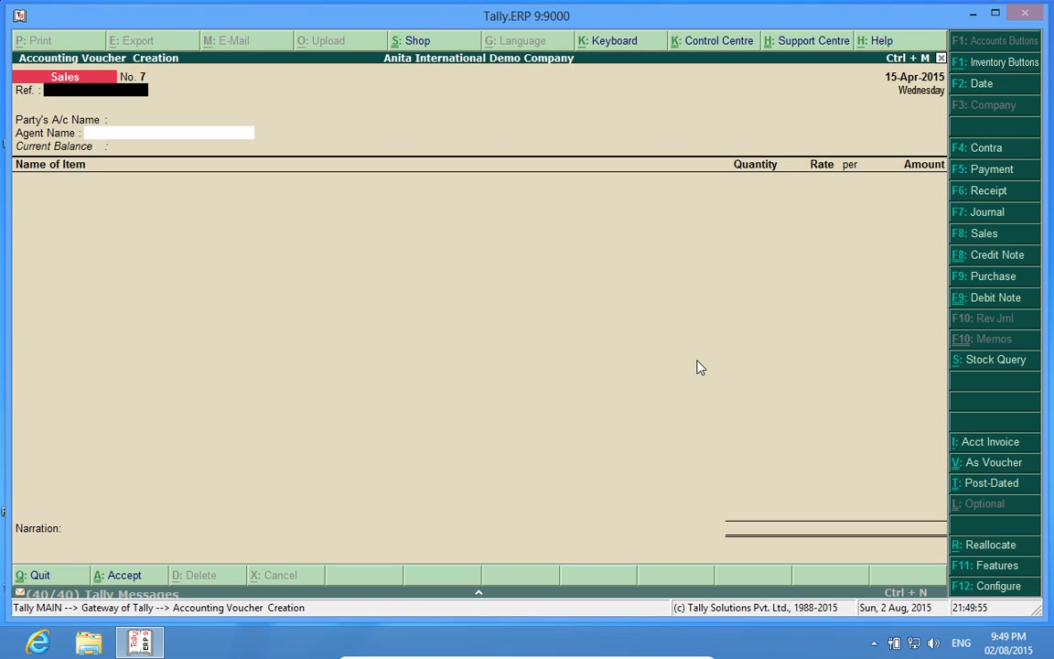
pyautogui.click(168, 121)
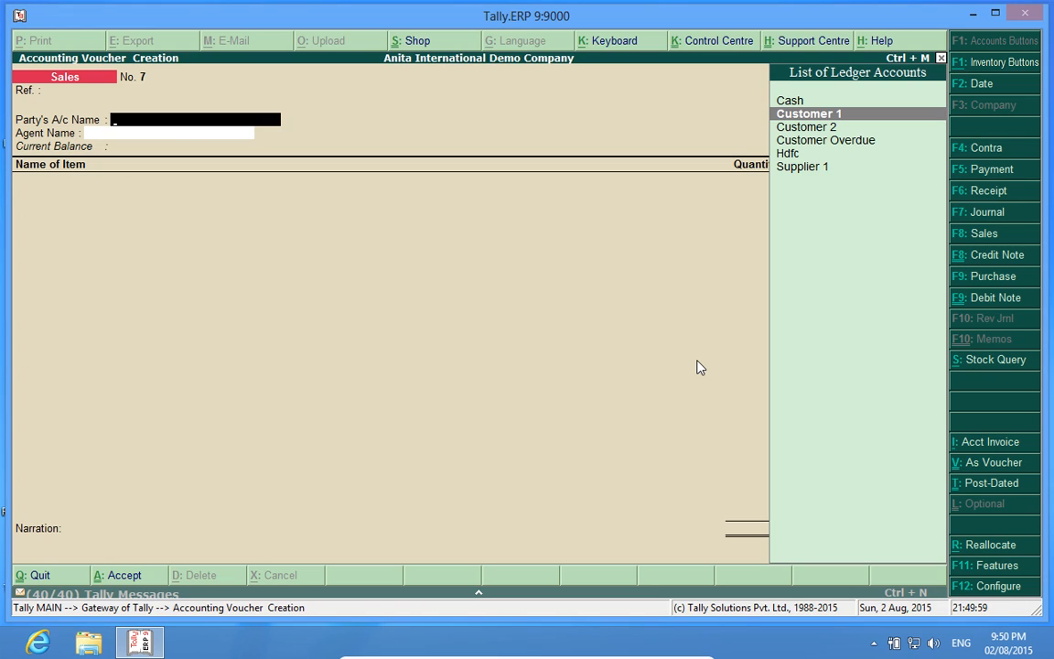
pyautogui.click(809, 113)
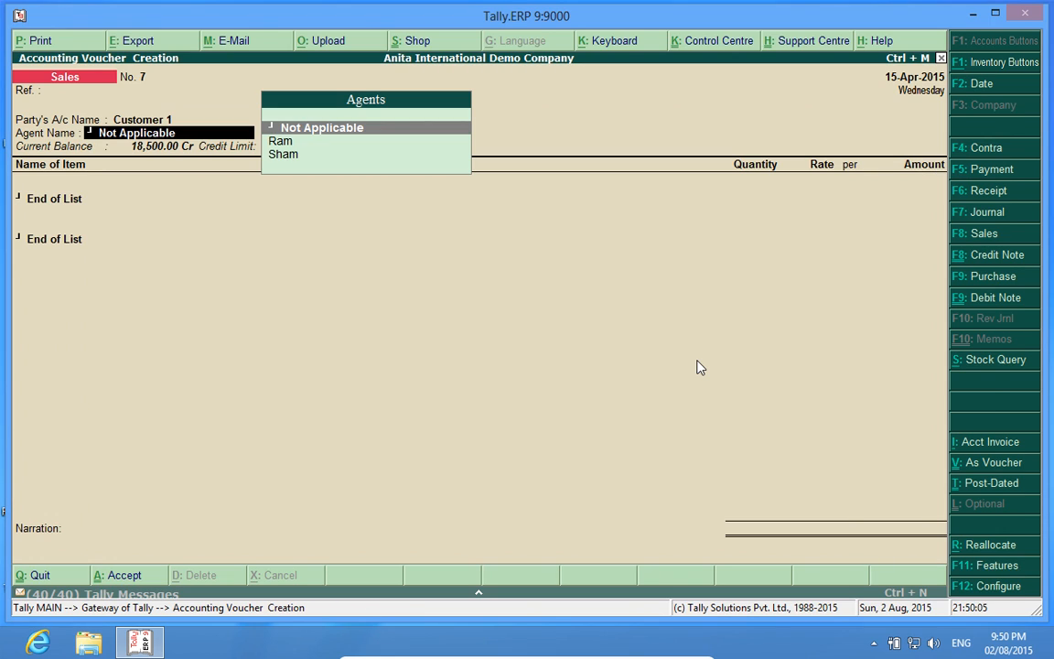
pyautogui.moveTo(432, 322)
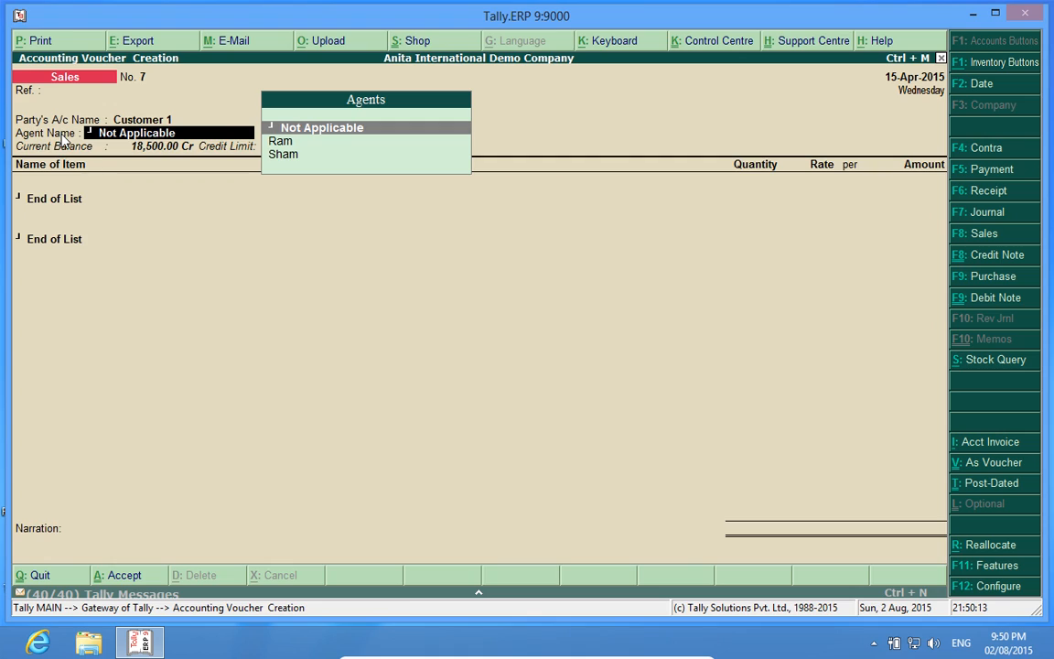
pyautogui.moveTo(338, 158)
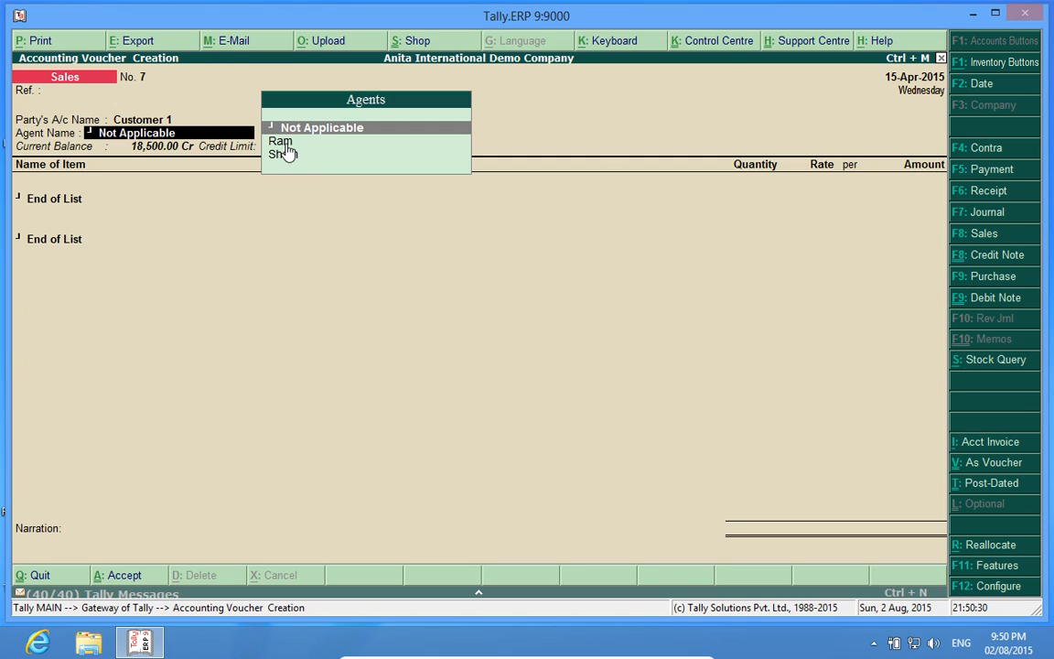
pyautogui.click(279, 141)
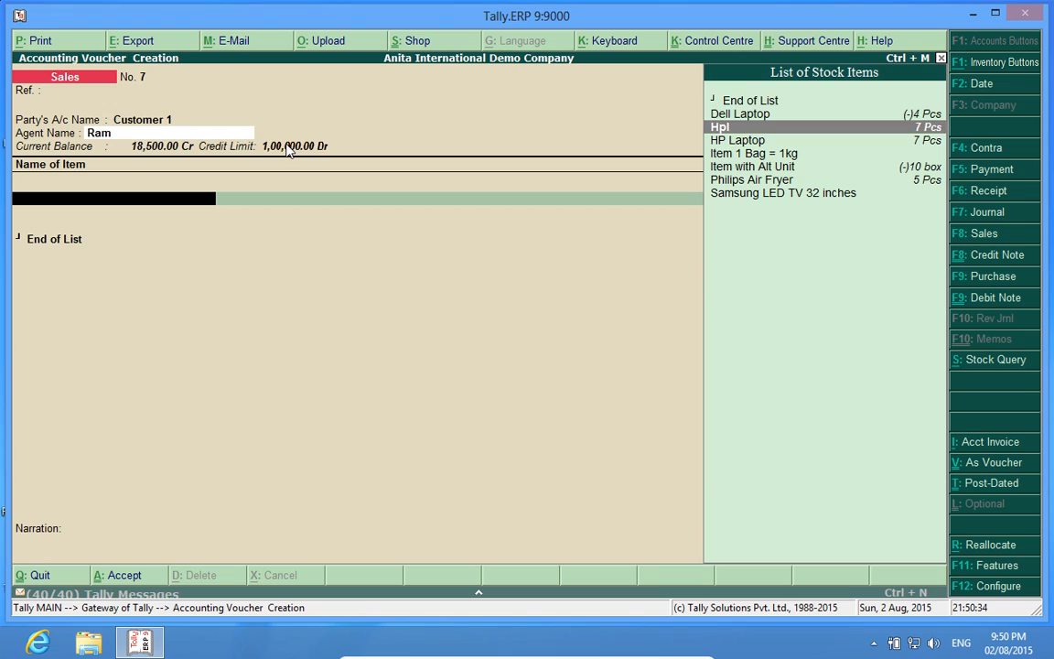
# Add Philips Air Fryer allocated from Main Location and accept its amount.
pyautogui.click(750, 179)
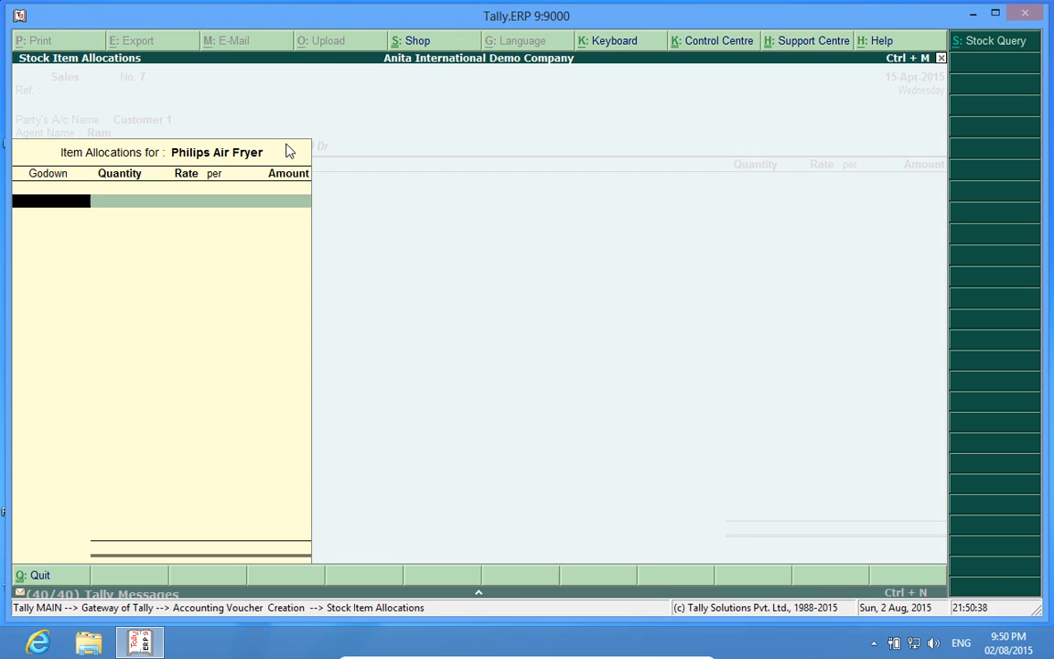
pyautogui.click(51, 199)
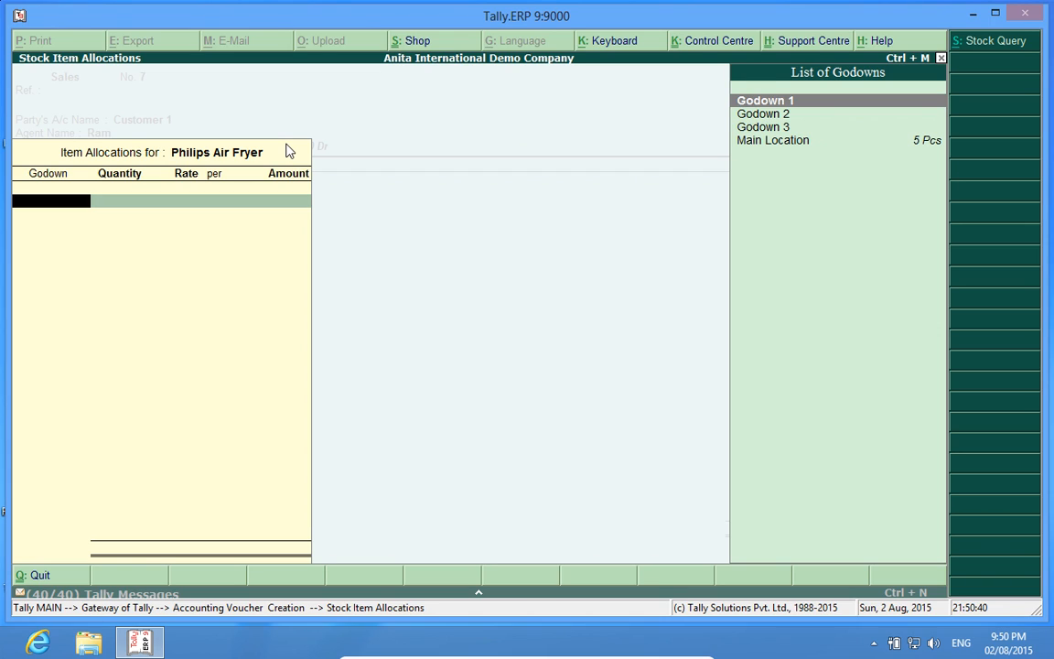
pyautogui.click(772, 139)
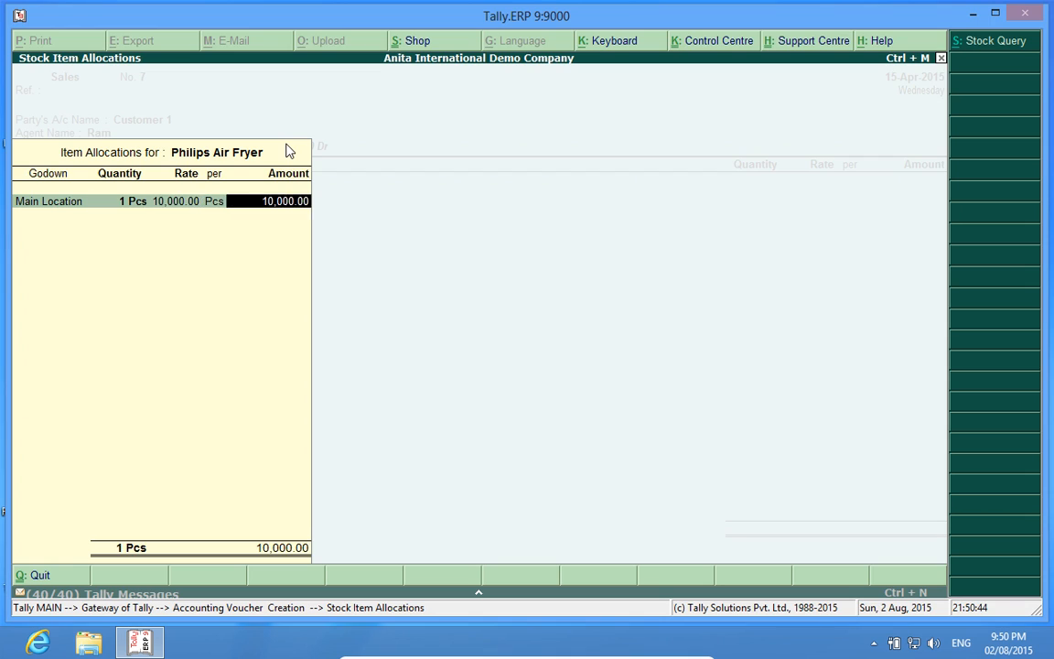
pyautogui.press('enter')
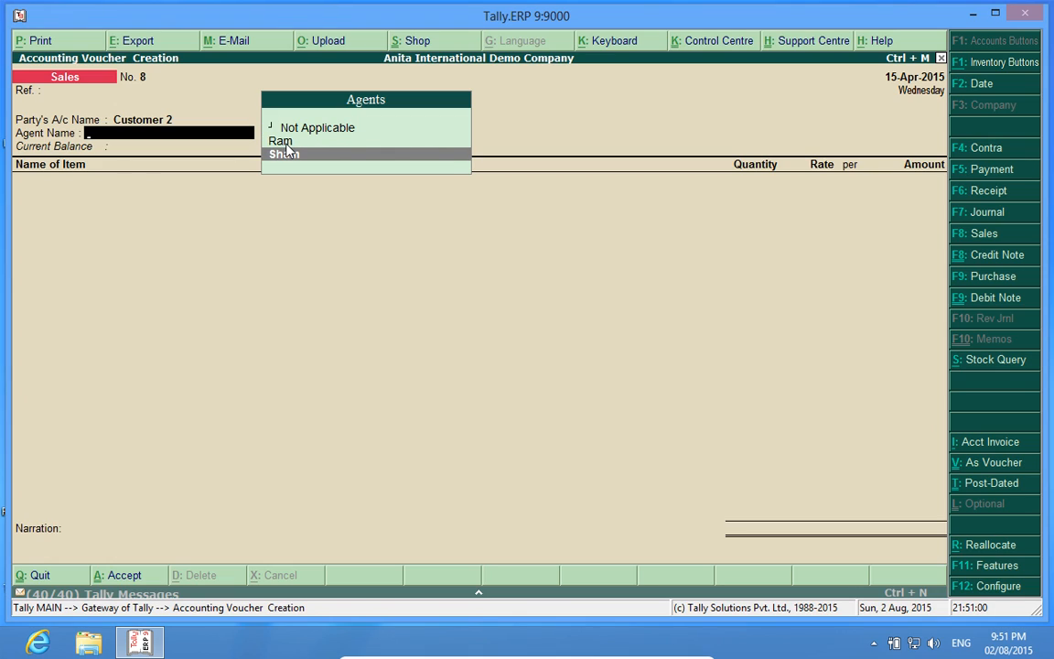
# Tag agent Sham, confirm HP Laptop at 20,000 and save Customer 2's voucher.
pyautogui.click(284, 153)
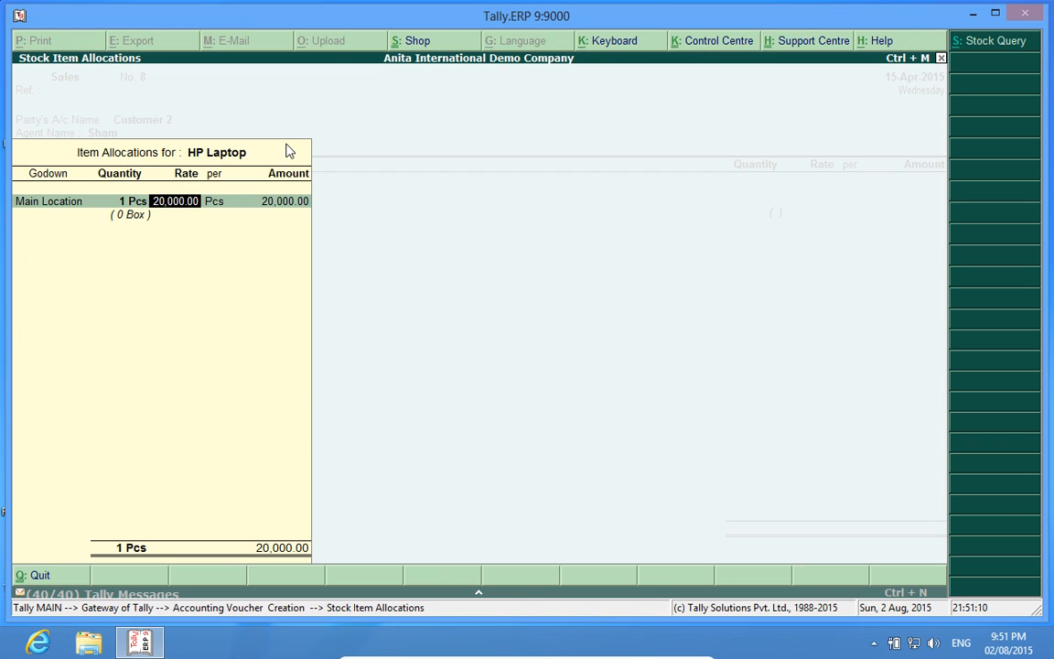
pyautogui.press('enter')
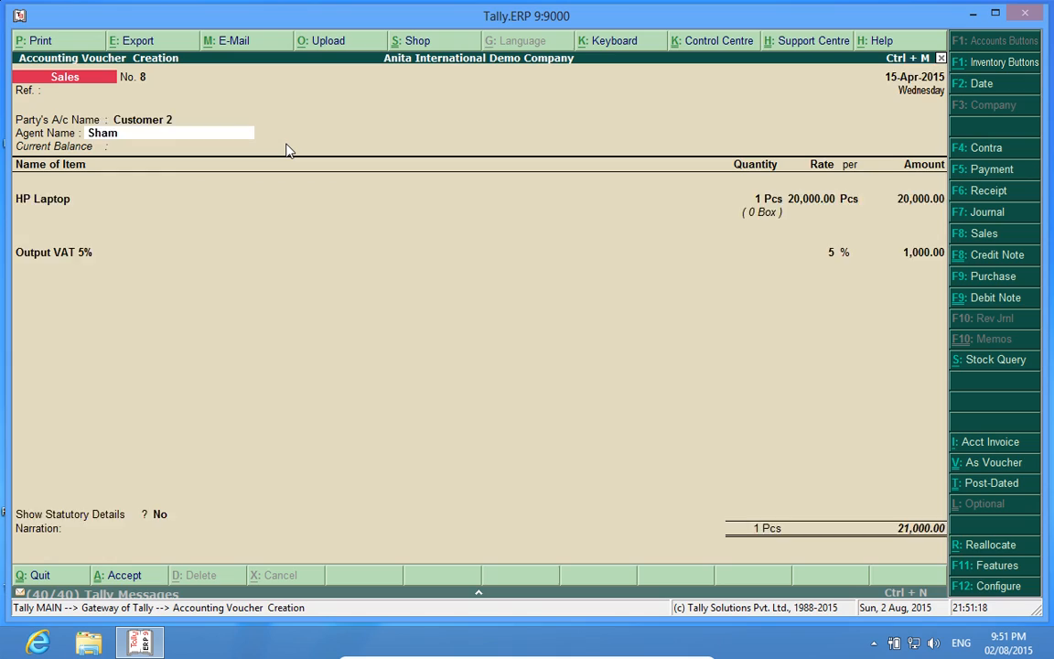
pyautogui.click(125, 574)
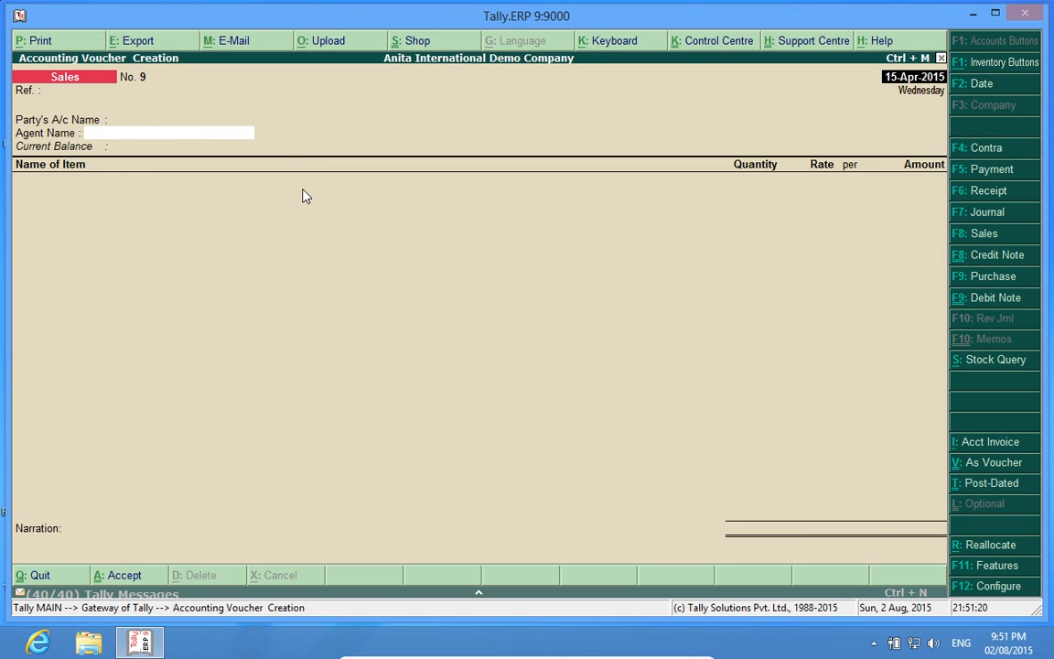
pyautogui.moveTo(201, 153)
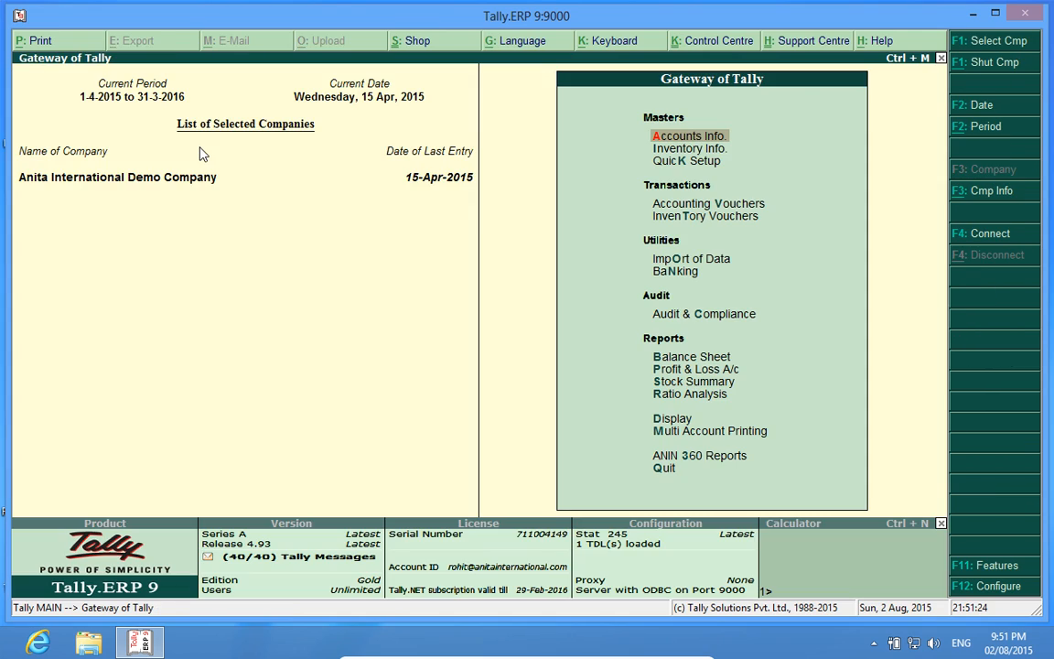
pyautogui.moveTo(666, 472)
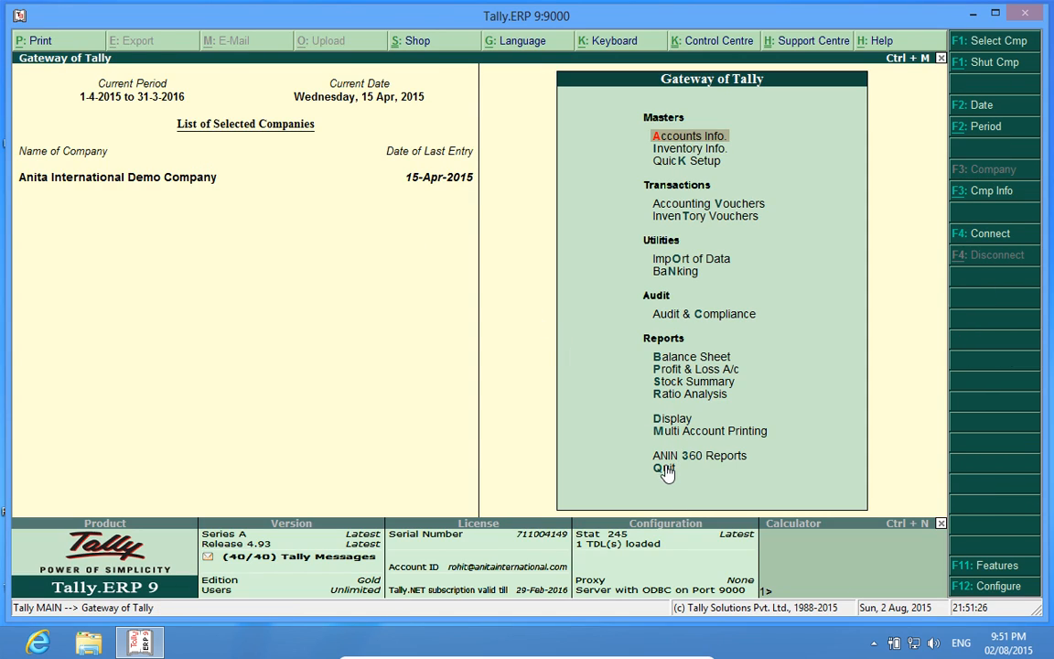
pyautogui.moveTo(699, 454)
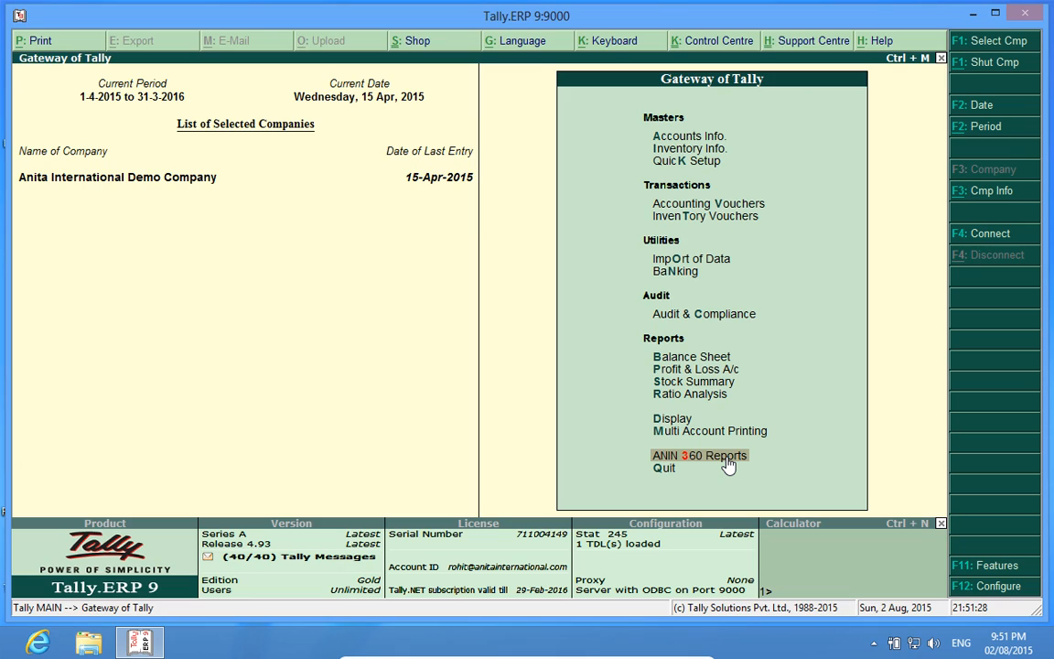
# Go to ANIN 360 Reports and bring up the Salesman Module report list.
pyautogui.click(699, 453)
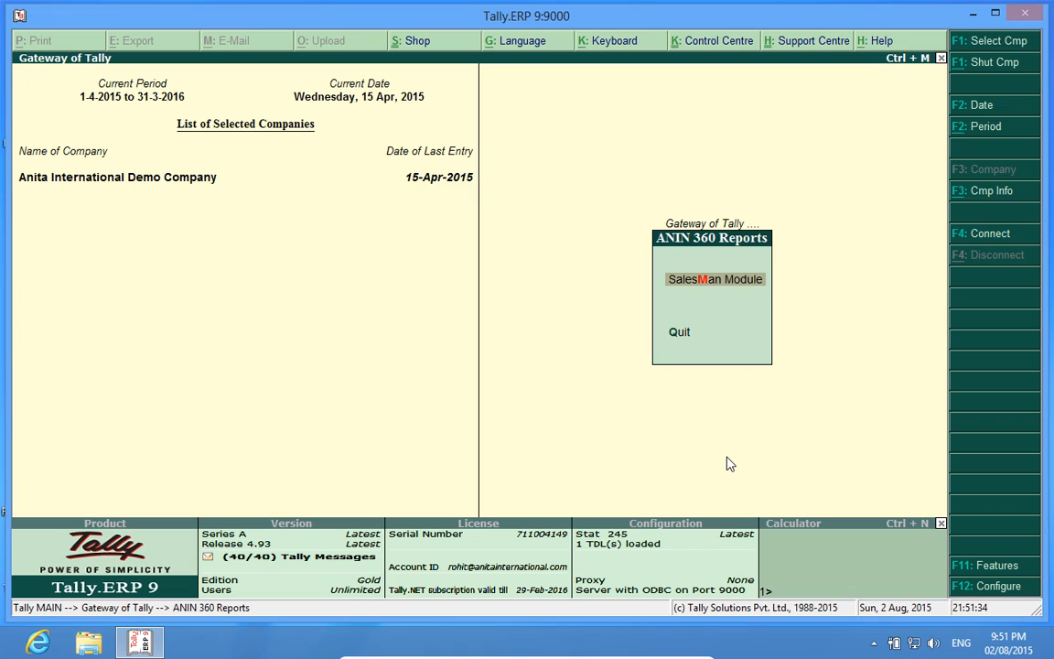
pyautogui.click(713, 278)
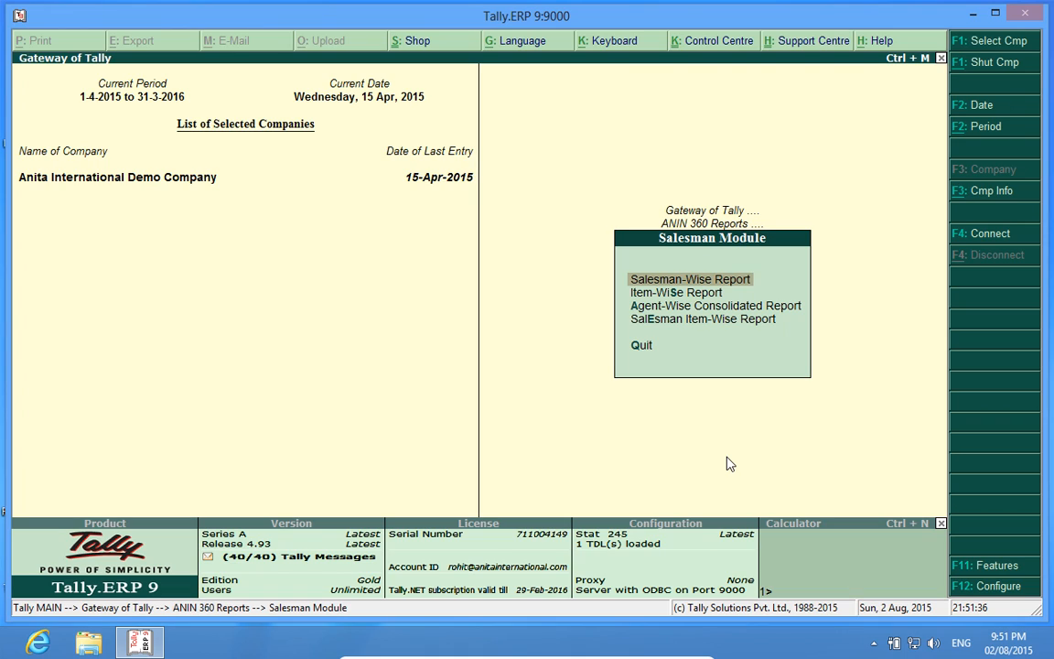
pyautogui.moveTo(677, 325)
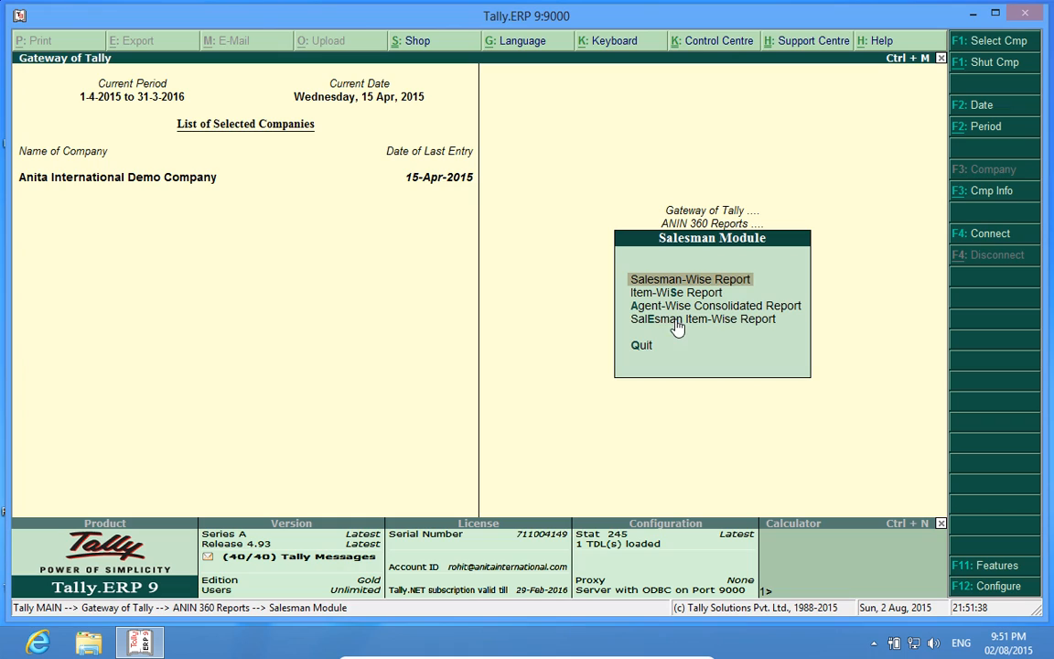
pyautogui.moveTo(648, 296)
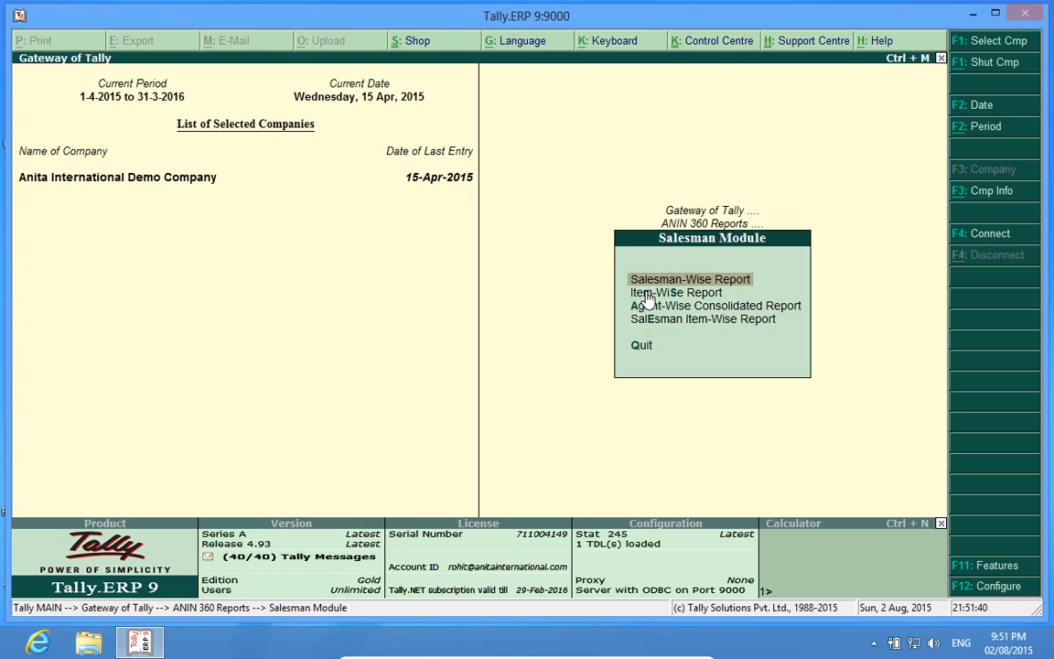
pyautogui.moveTo(668, 314)
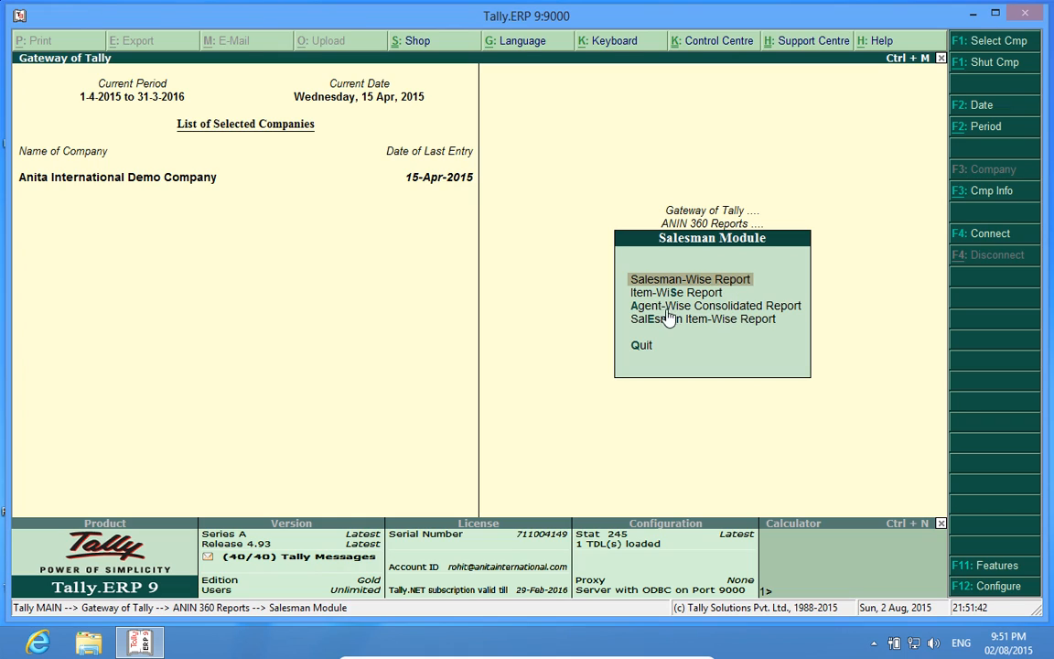
pyautogui.moveTo(650, 315)
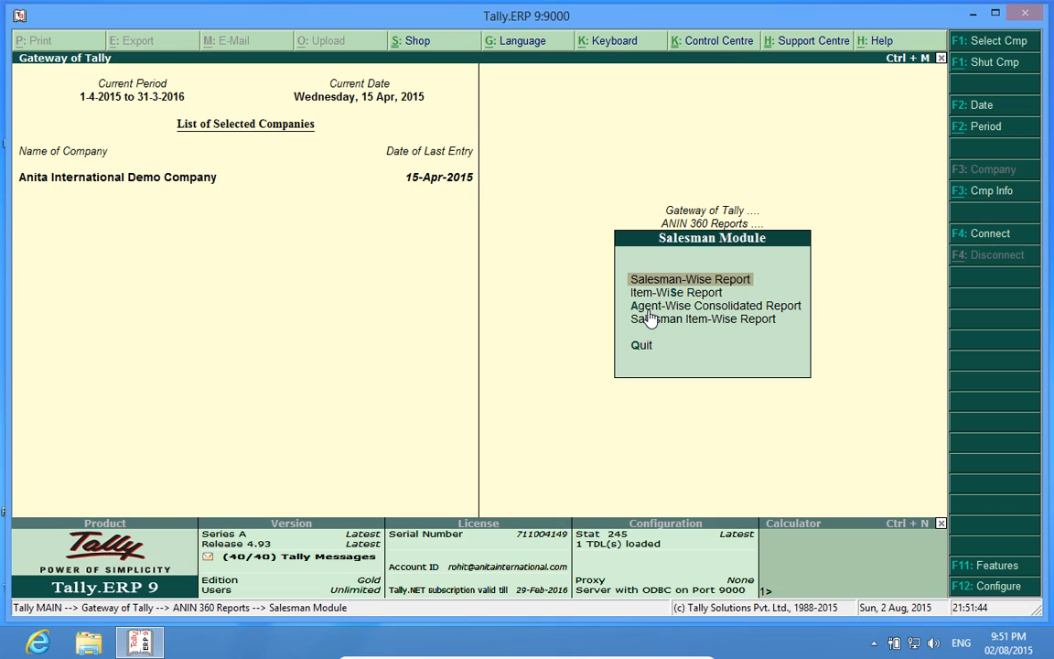
pyautogui.moveTo(791, 319)
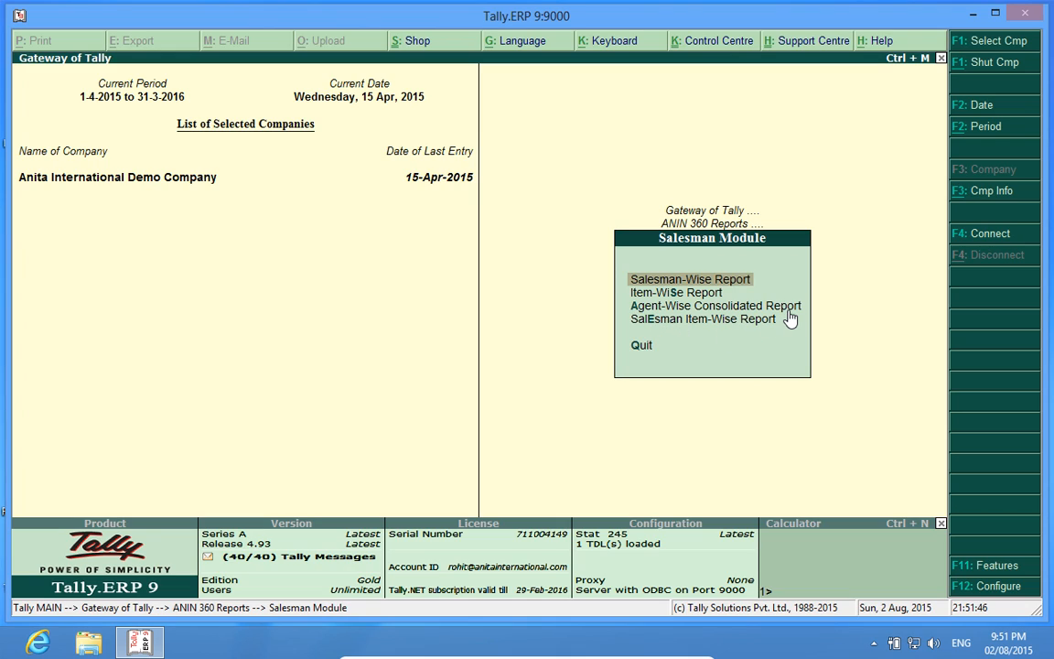
pyautogui.moveTo(653, 333)
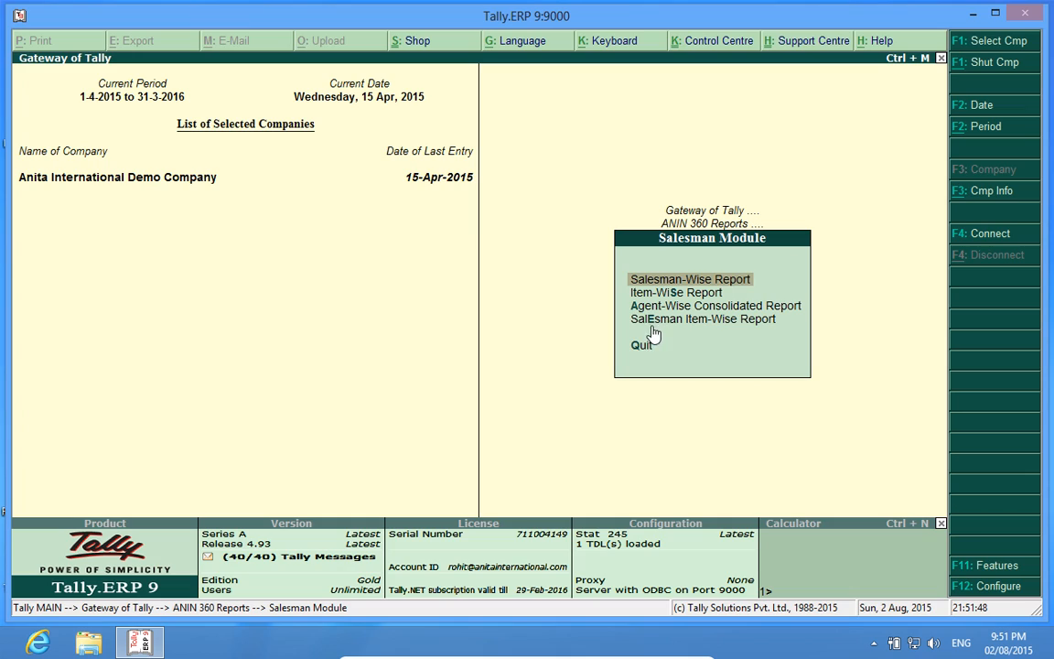
pyautogui.moveTo(764, 337)
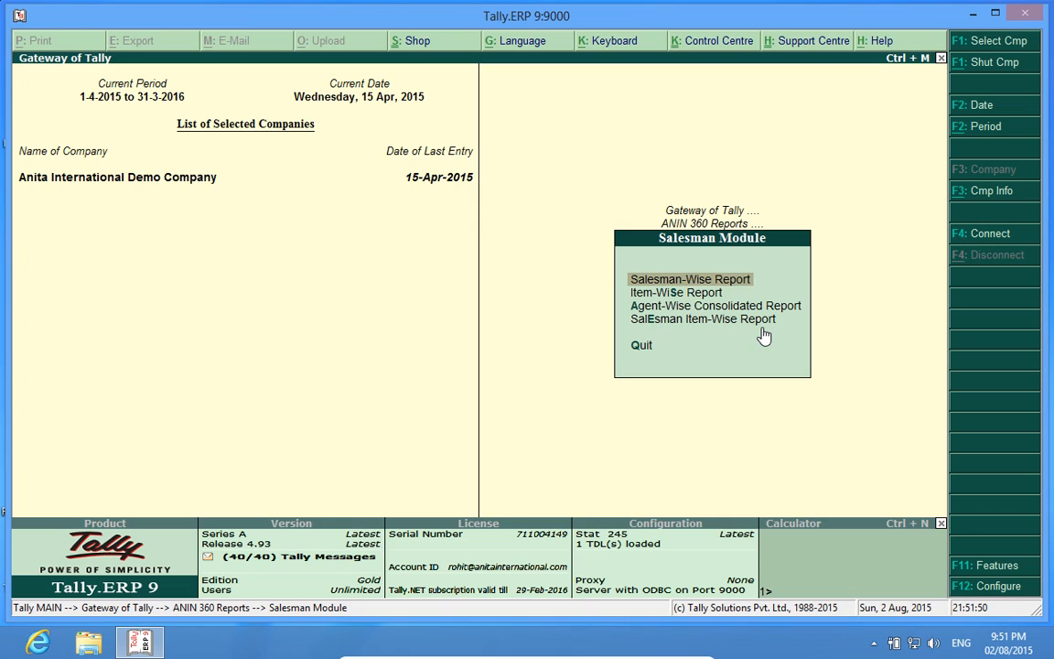
pyautogui.moveTo(688, 291)
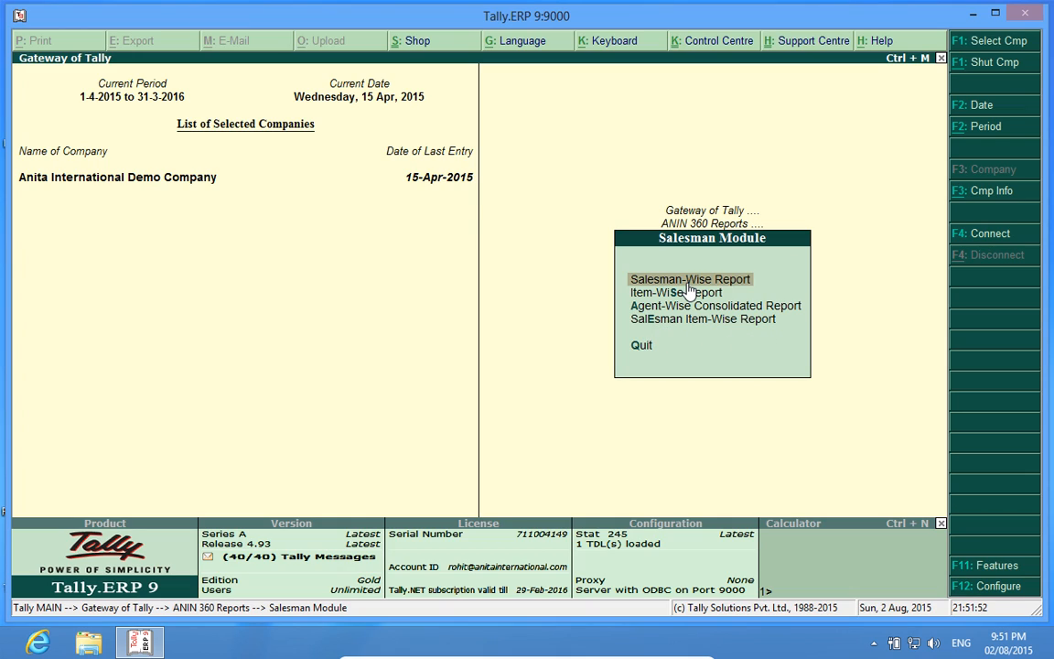
pyautogui.click(690, 278)
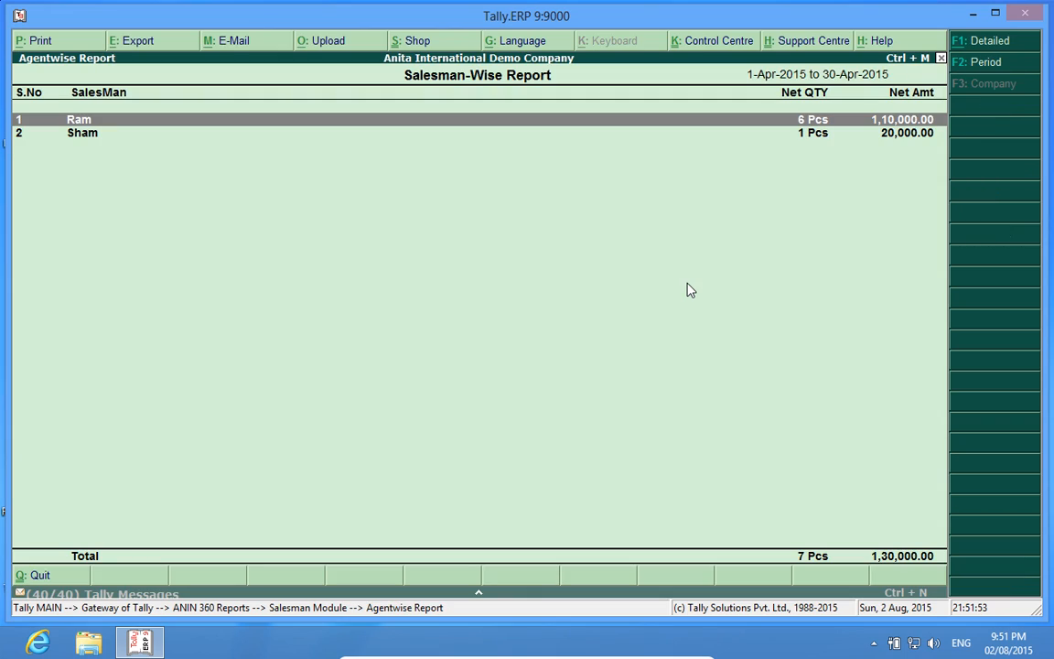
pyautogui.moveTo(549, 256)
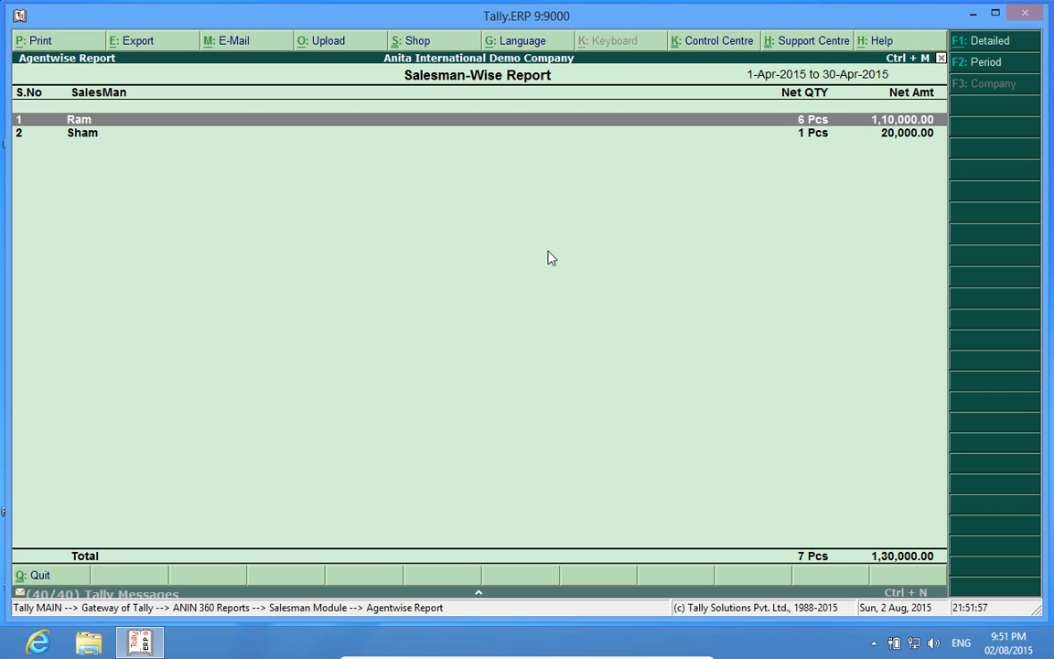
pyautogui.moveTo(483, 232)
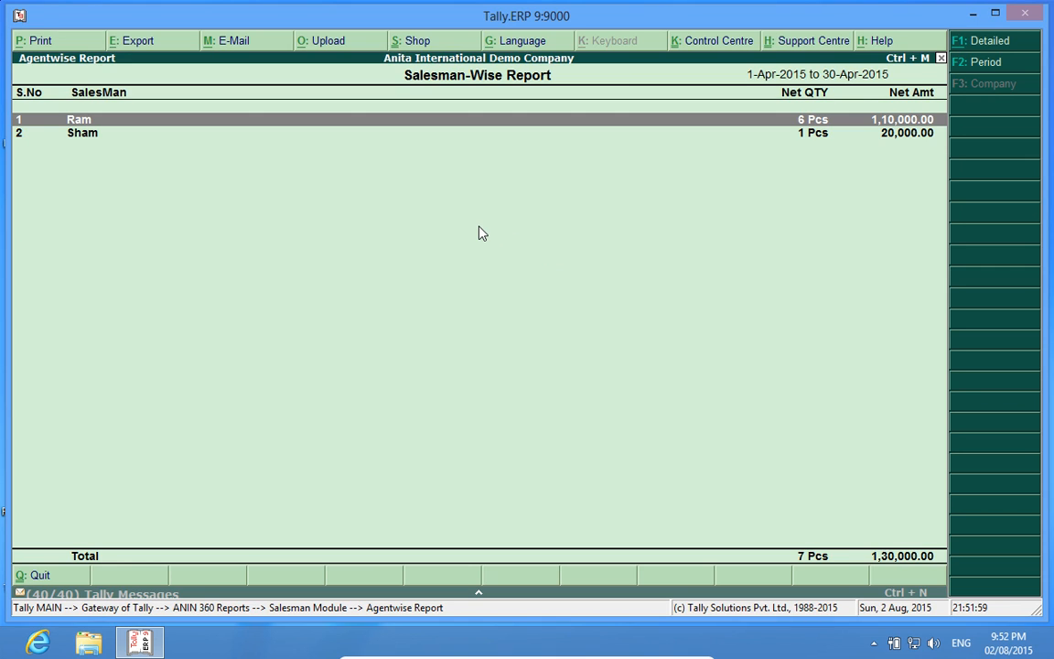
pyautogui.moveTo(607, 175)
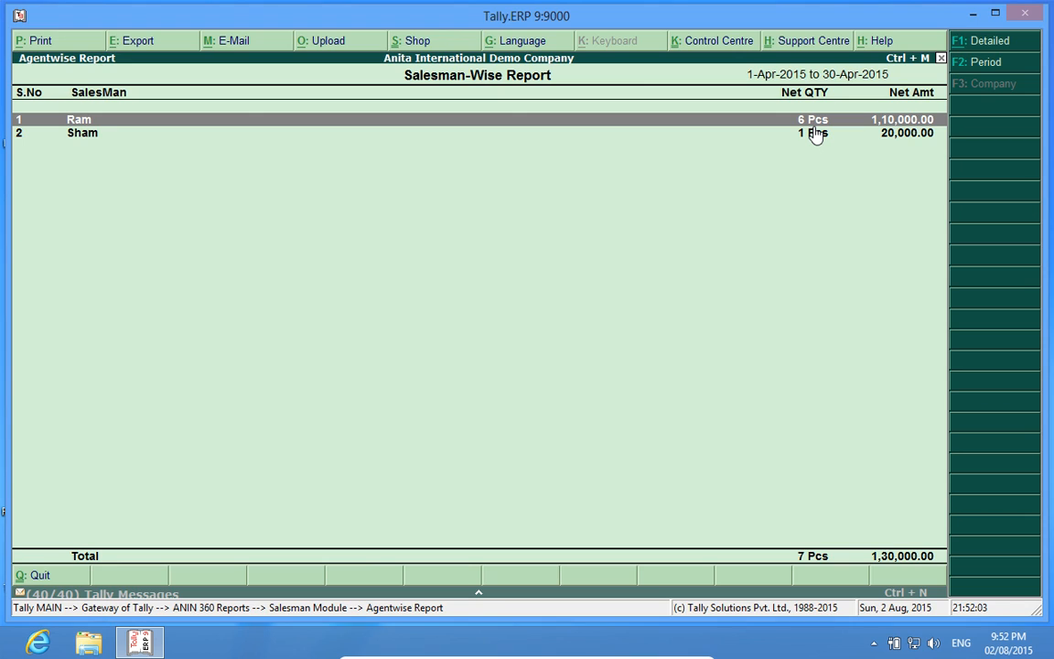
pyautogui.moveTo(355, 154)
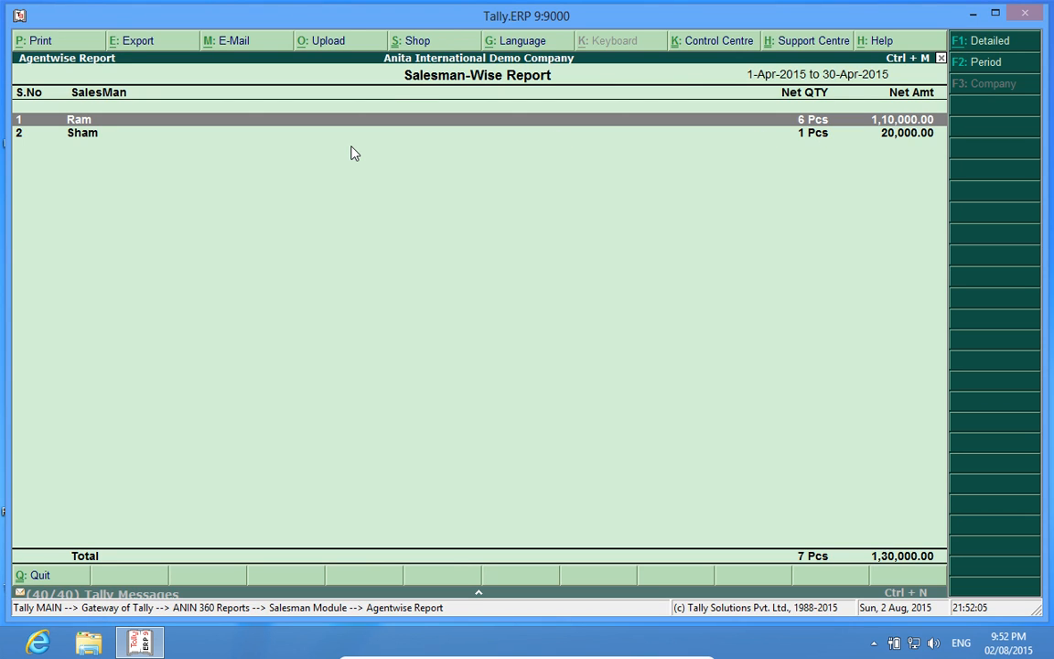
pyautogui.moveTo(821, 146)
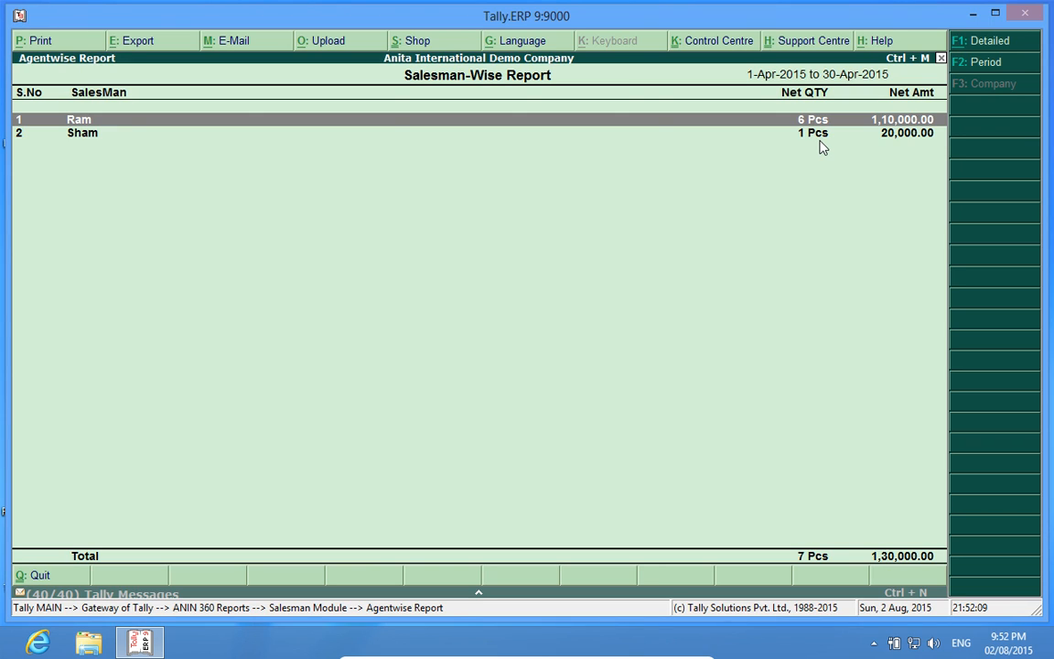
pyautogui.moveTo(106, 133)
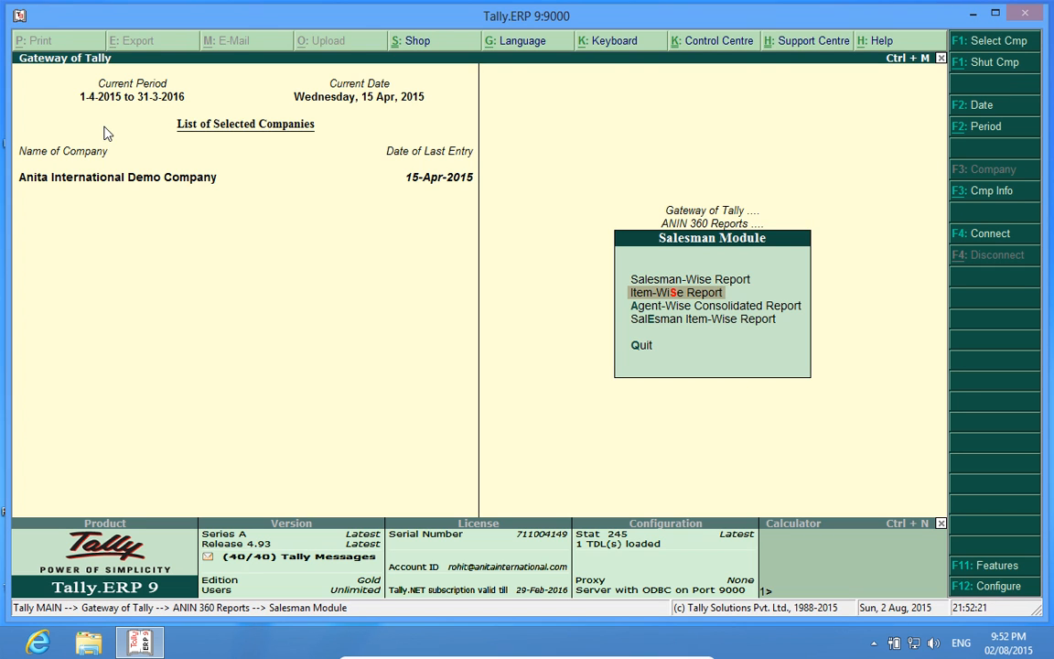
# View the Item-Wise Report filtered for agent Ram.
pyautogui.click(675, 293)
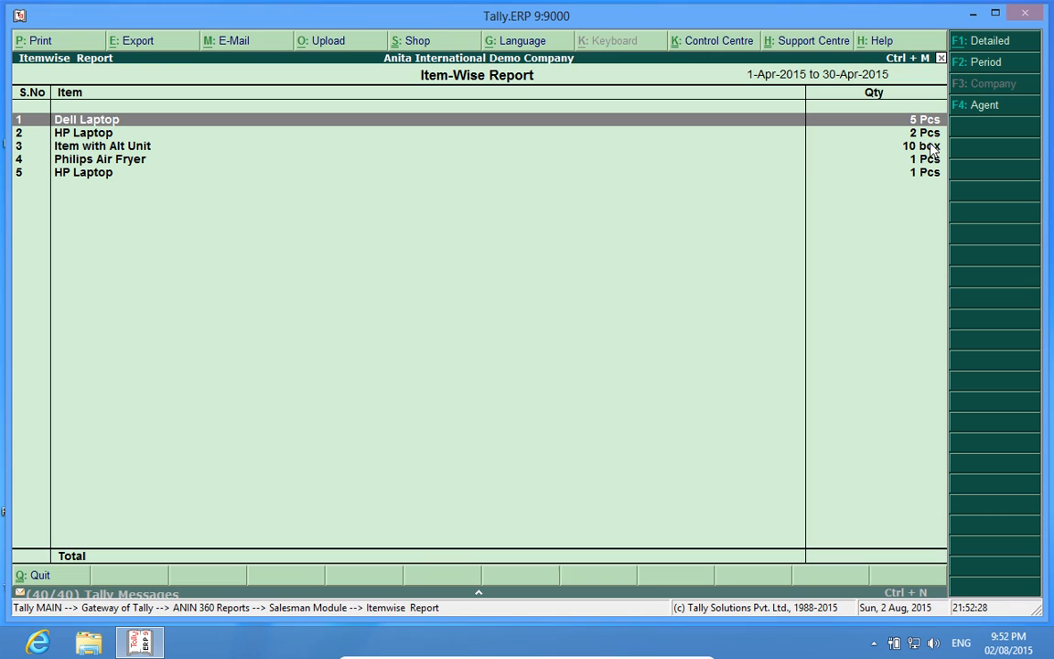
pyautogui.click(984, 104)
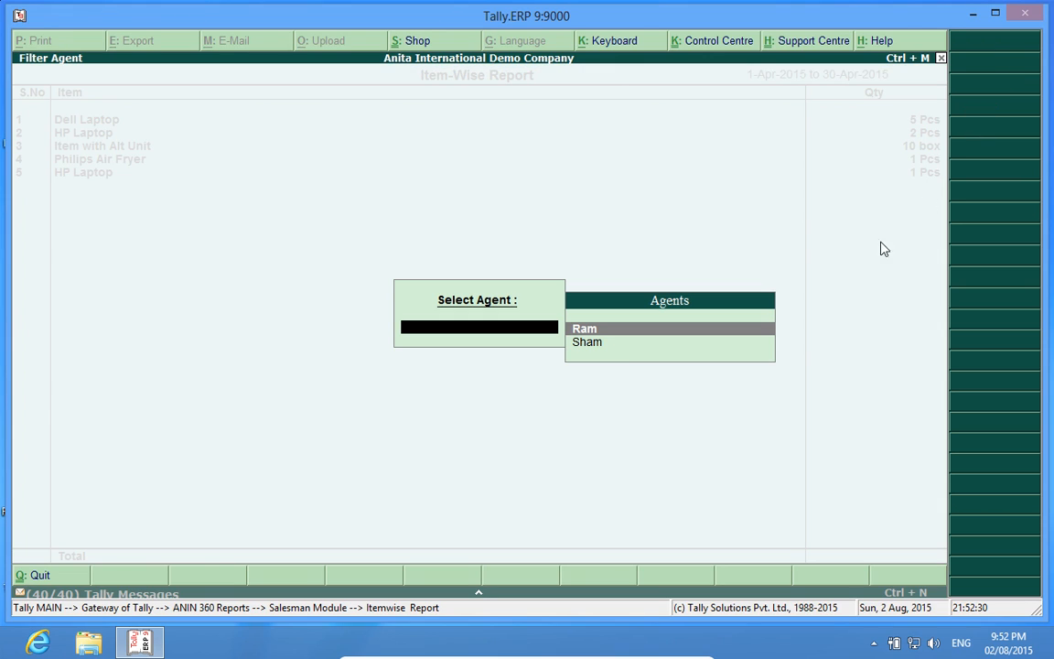
pyautogui.click(584, 328)
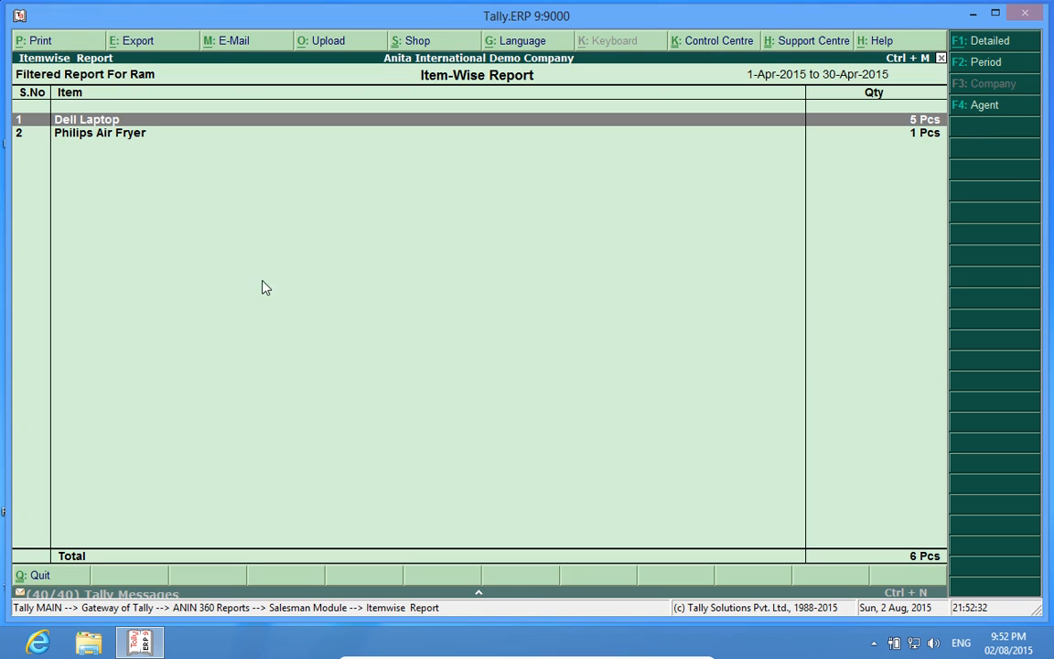
pyautogui.moveTo(143, 84)
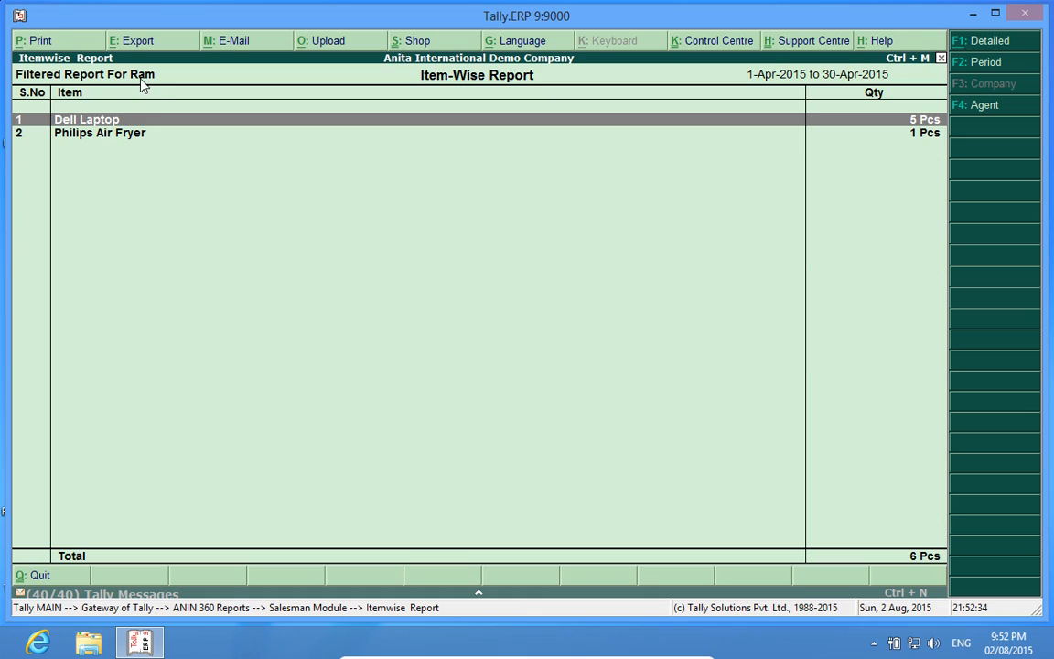
pyautogui.moveTo(107, 135)
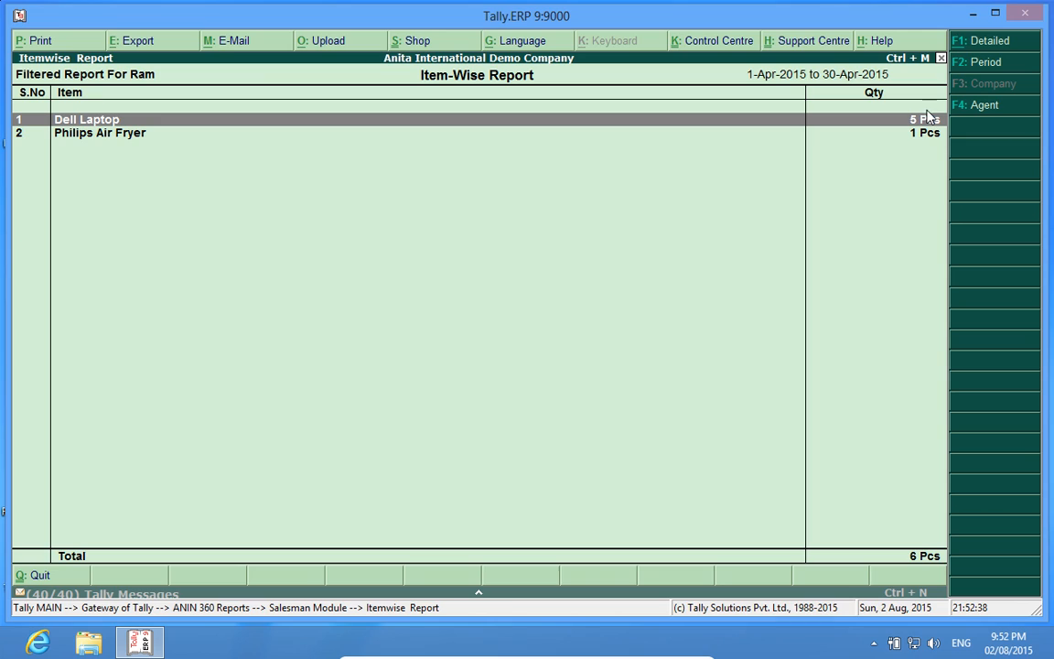
pyautogui.moveTo(380, 150)
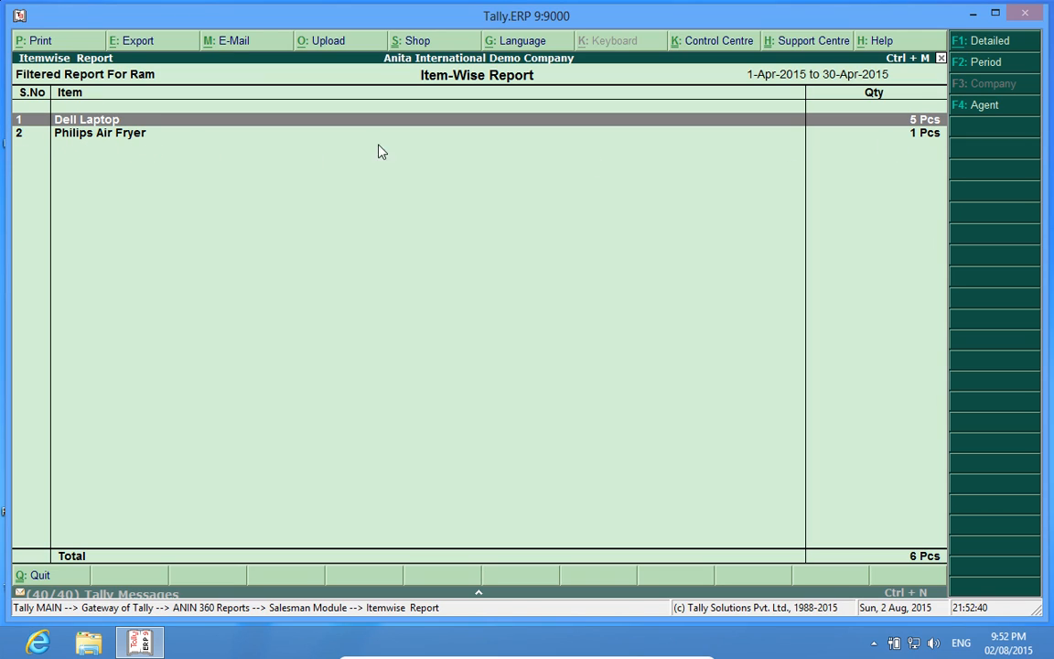
pyautogui.moveTo(915, 137)
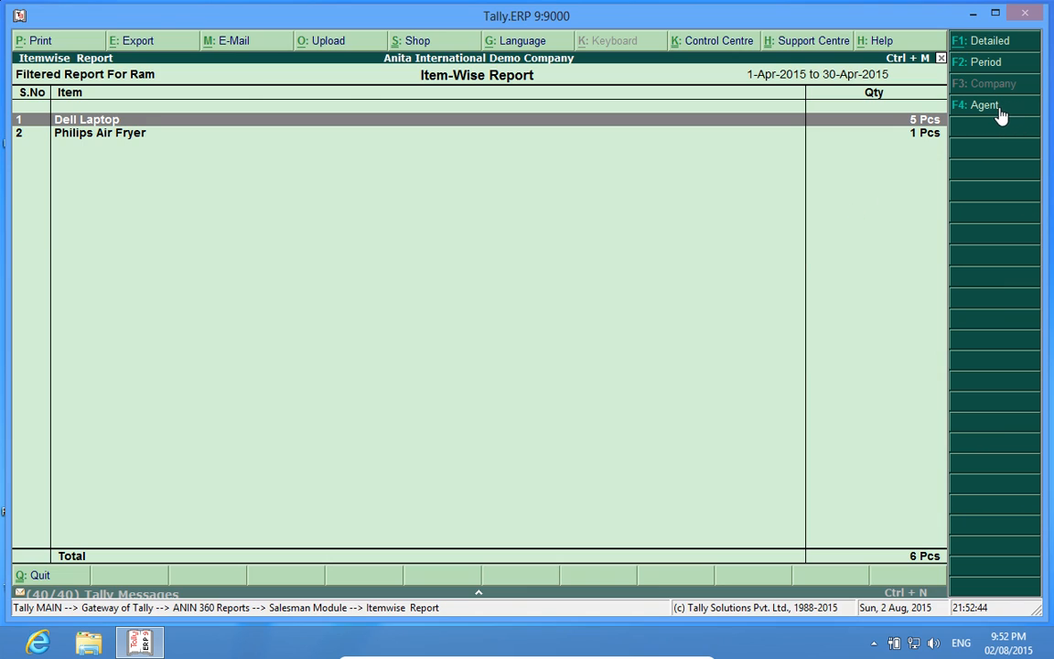
# Switch the item-wise filter to Sham, then return to the Salesman Module menu.
pyautogui.click(983, 105)
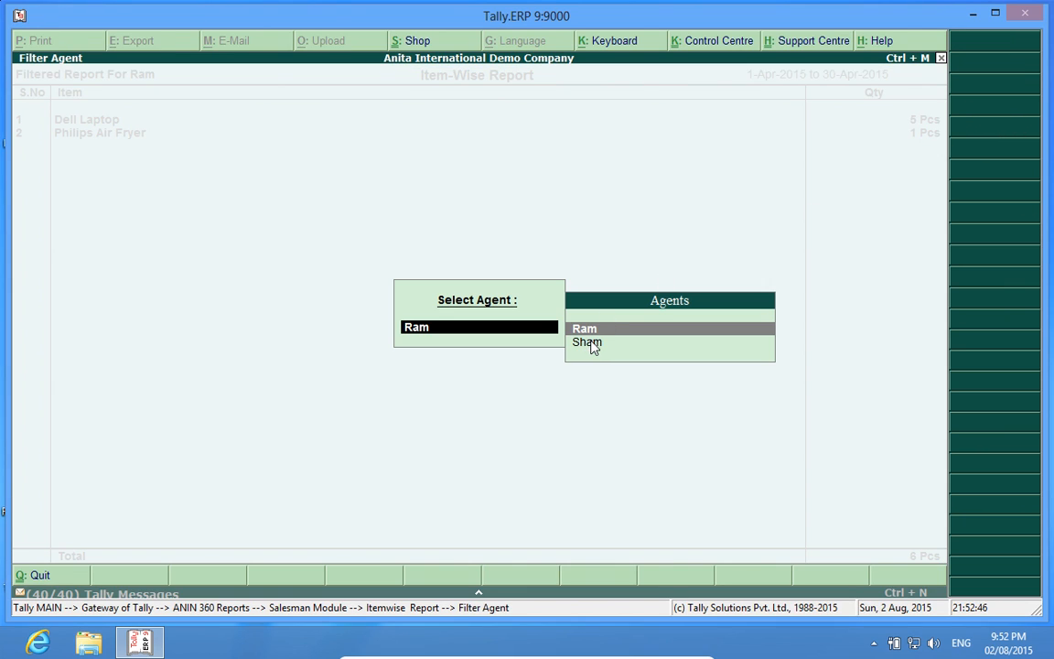
pyautogui.click(585, 342)
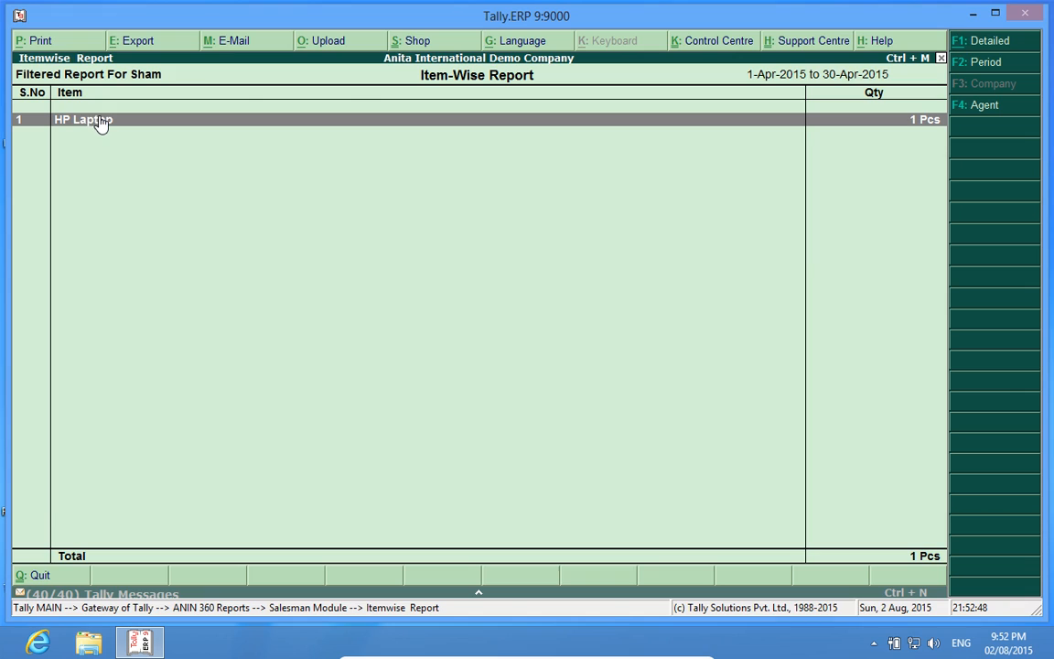
pyautogui.moveTo(714, 199)
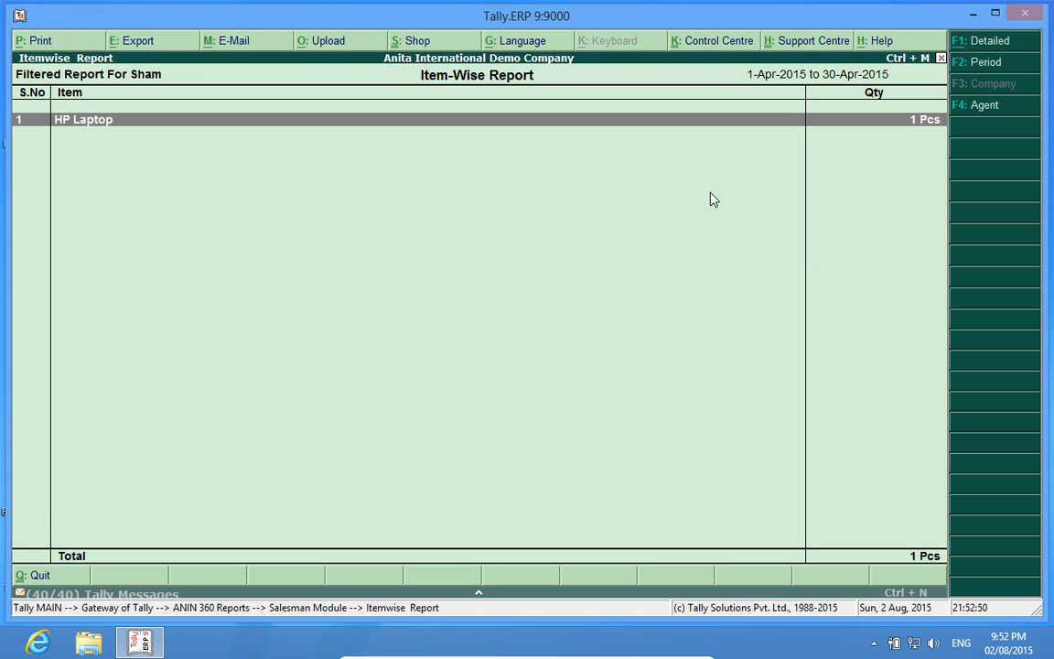
pyautogui.press('Escape')
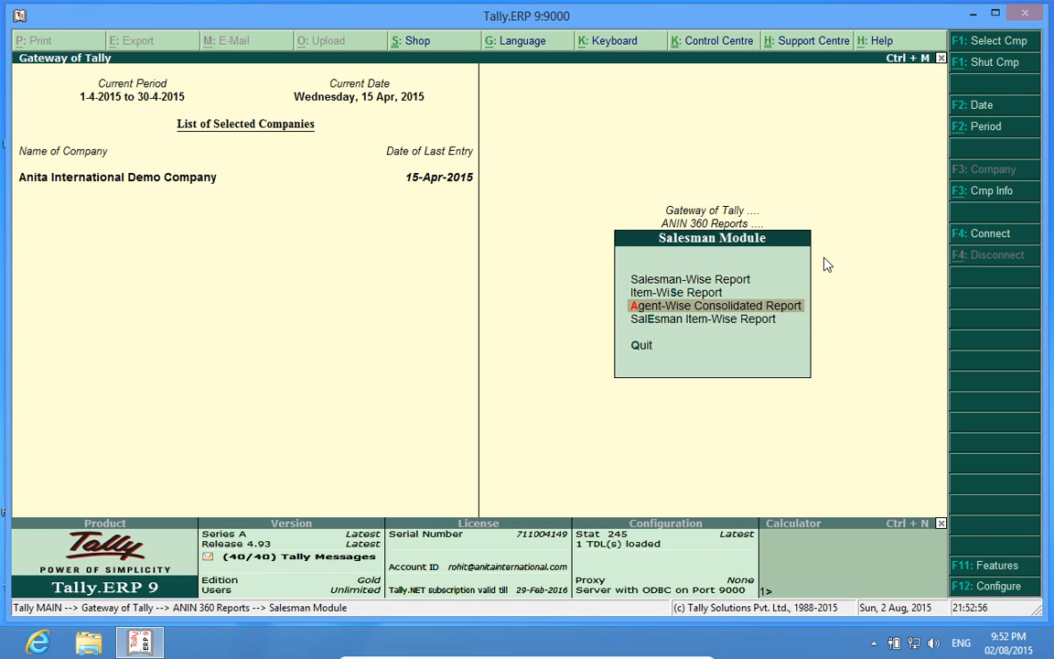
# Show the Agent-Wise Consolidated Report for April 2015.
pyautogui.click(717, 303)
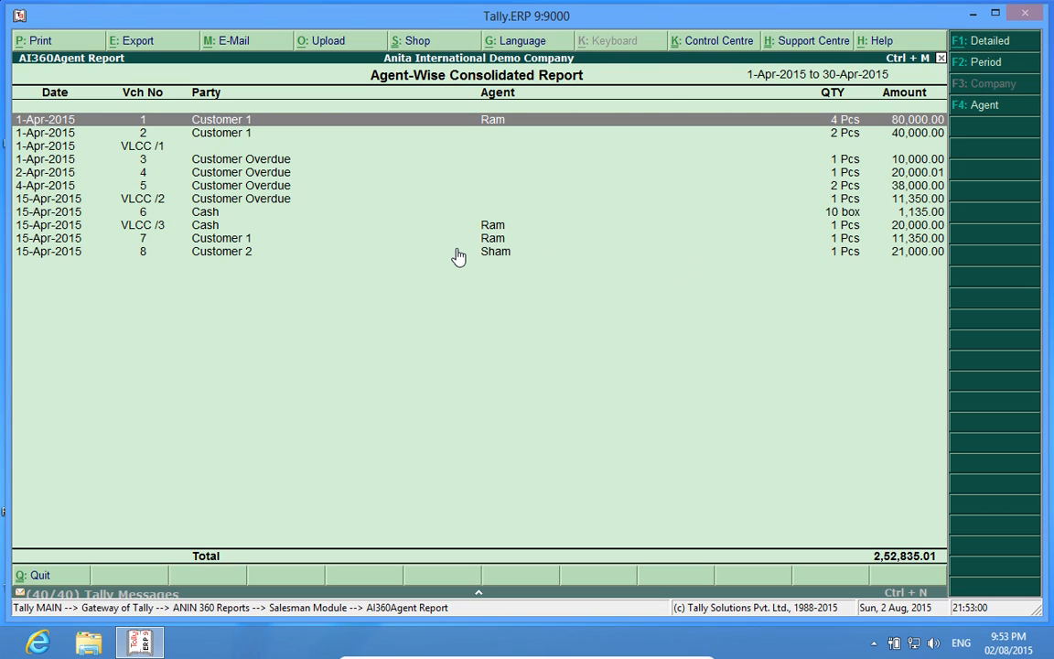
pyautogui.moveTo(505, 187)
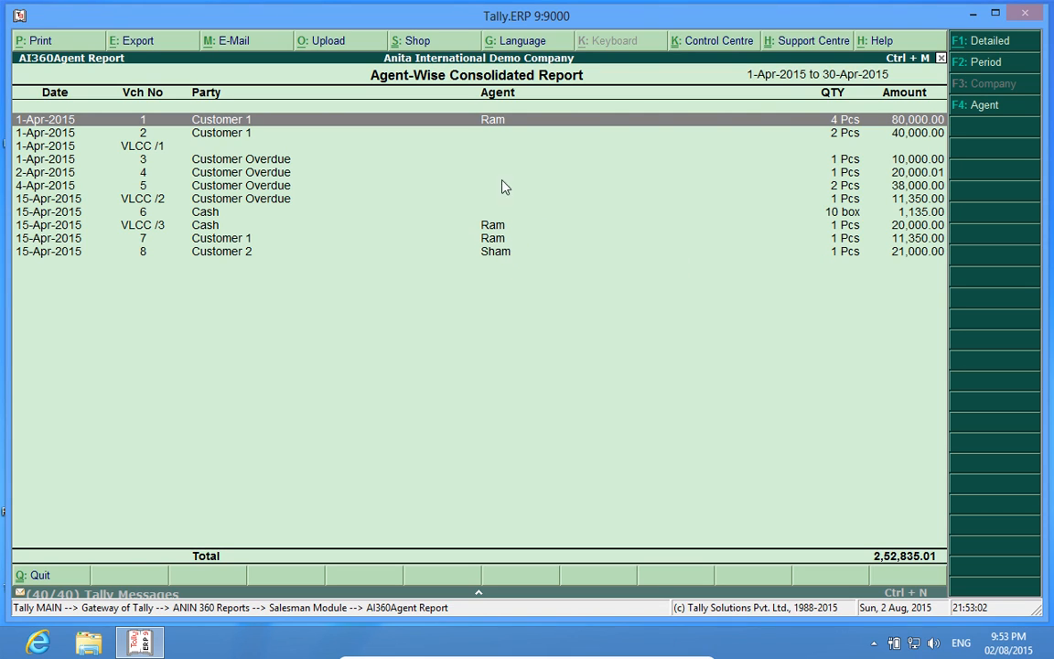
pyautogui.moveTo(260, 223)
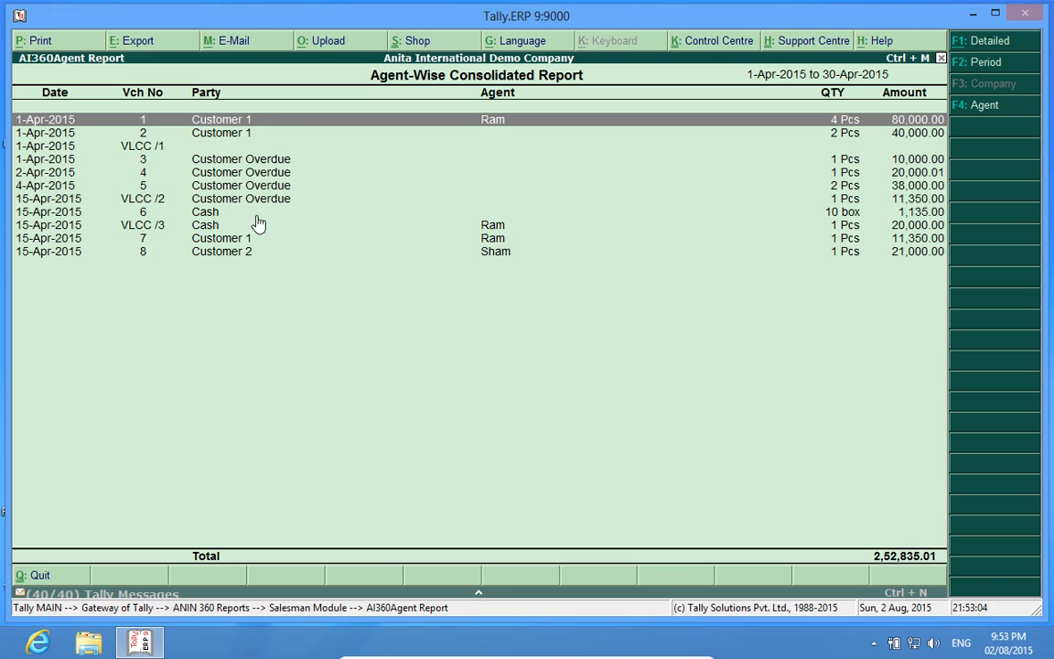
pyautogui.moveTo(501, 127)
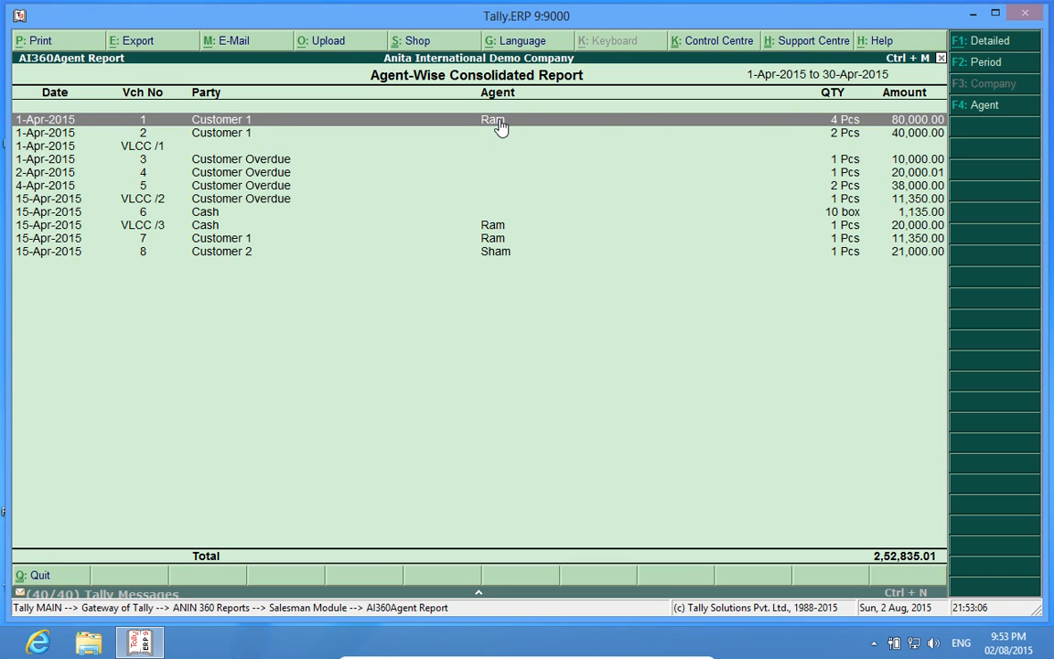
pyautogui.moveTo(507, 293)
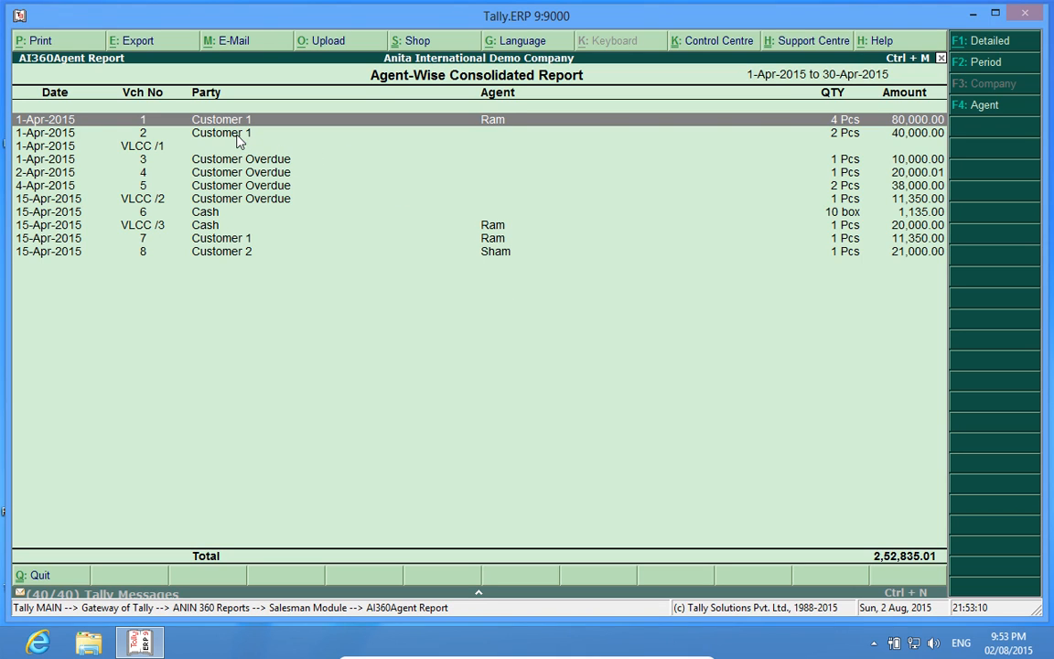
# Drill into voucher 2 of Customer 1, set its agent to Sham and save.
pyautogui.doubleClick(221, 132)
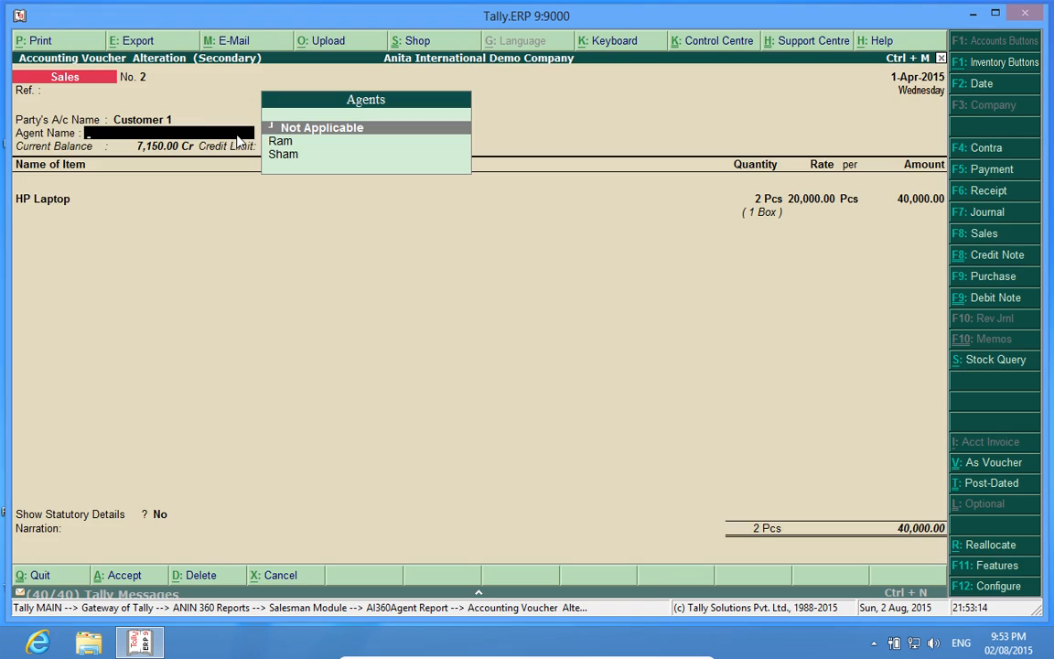
pyautogui.click(282, 154)
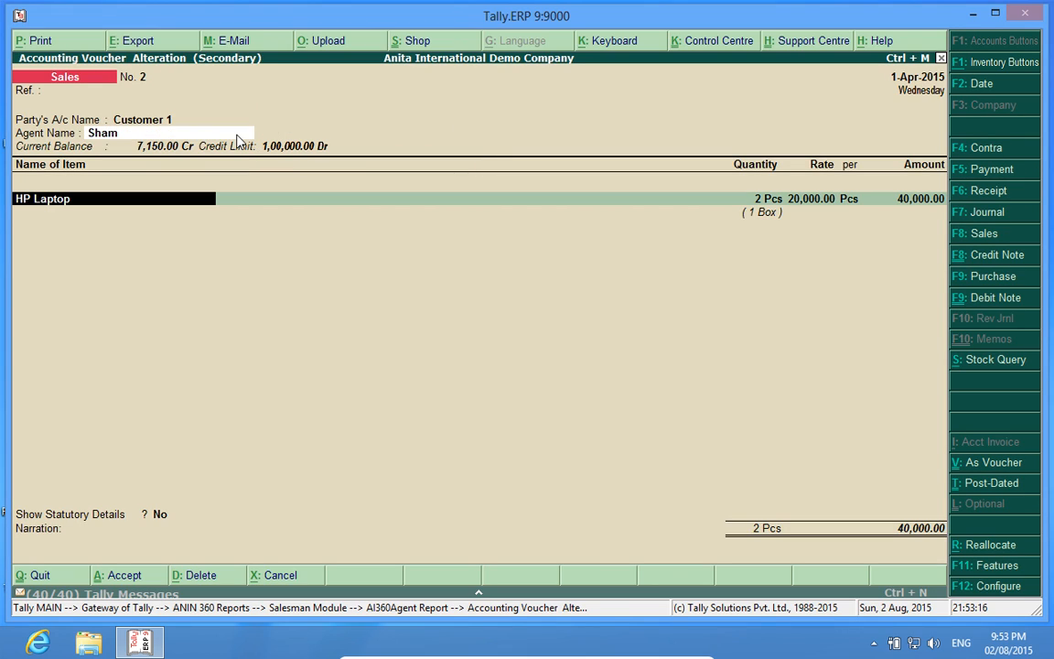
pyautogui.press('Escape')
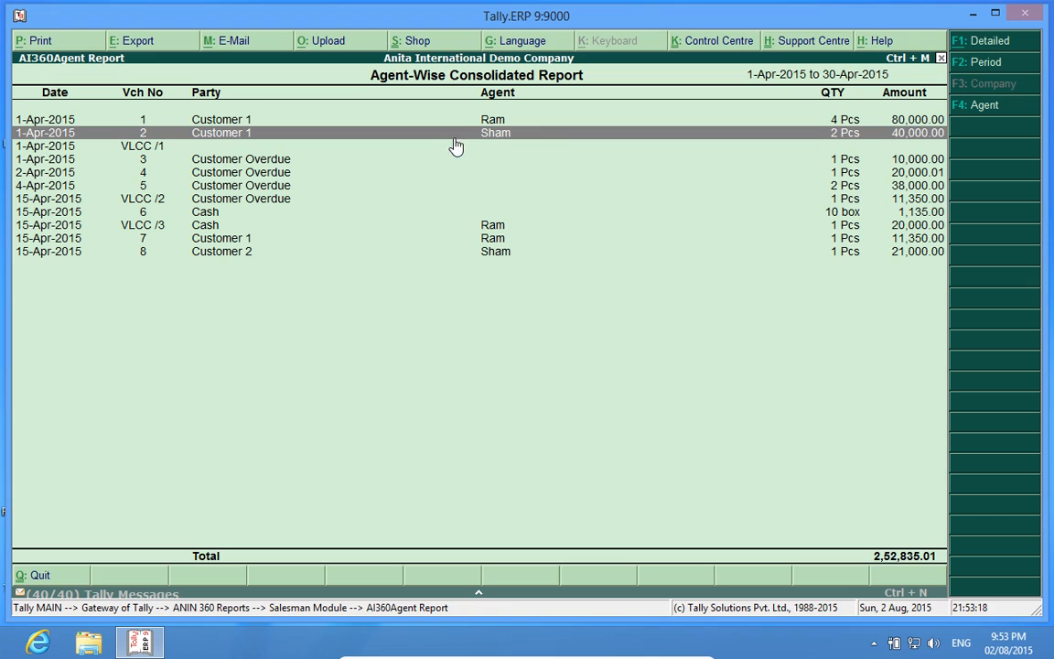
pyautogui.moveTo(254, 185)
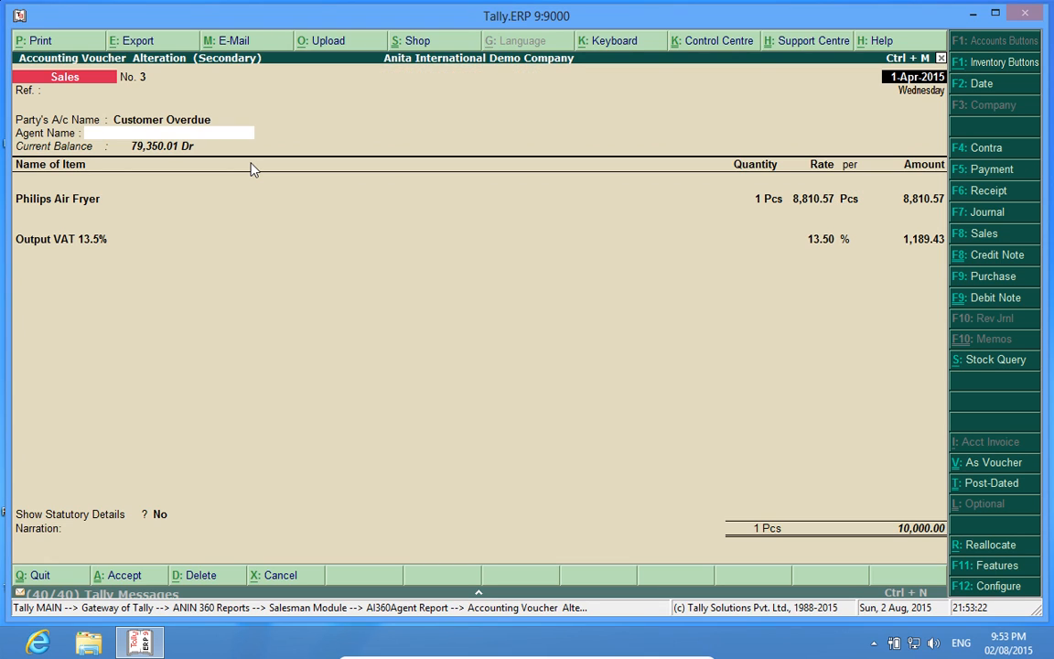
# Set Sham as the agent on voucher 3 for Customer Overdue.
pyautogui.click(169, 132)
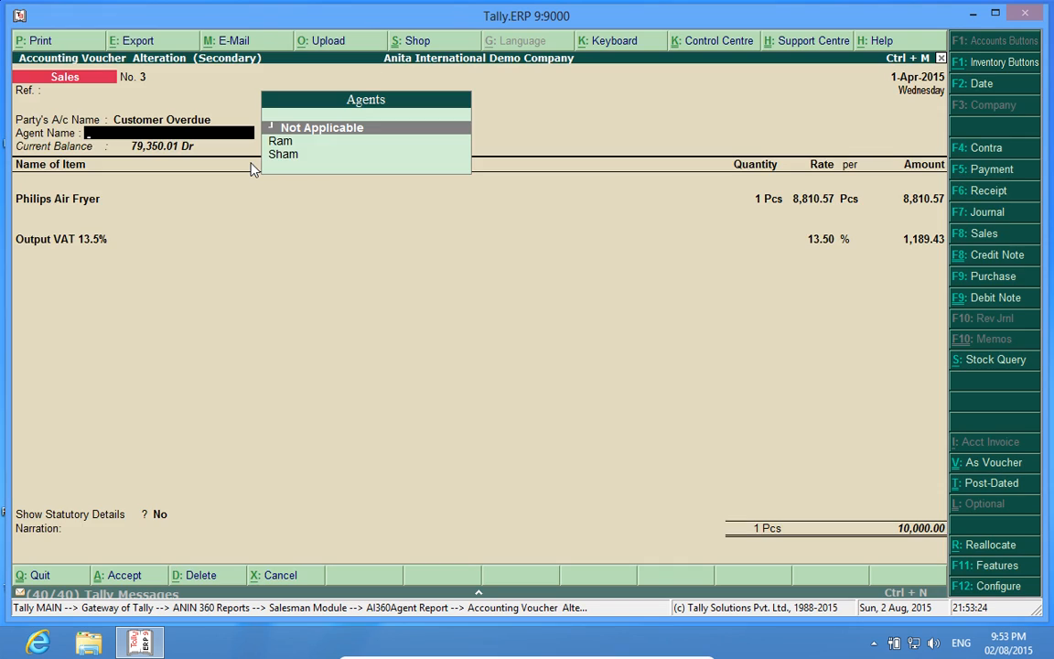
pyautogui.click(284, 154)
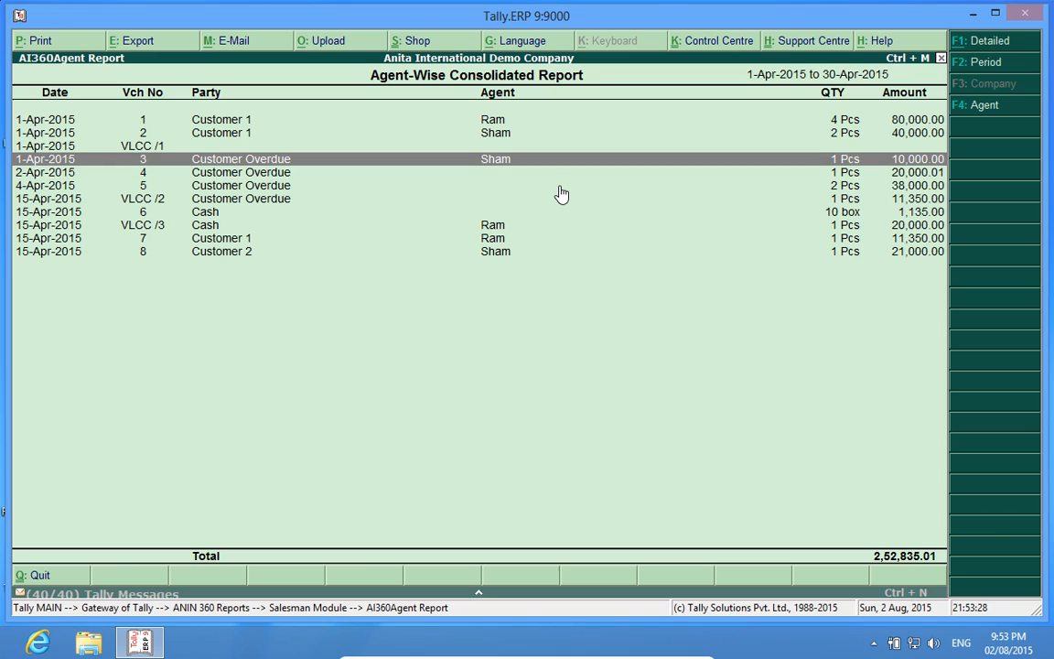
pyautogui.moveTo(776, 252)
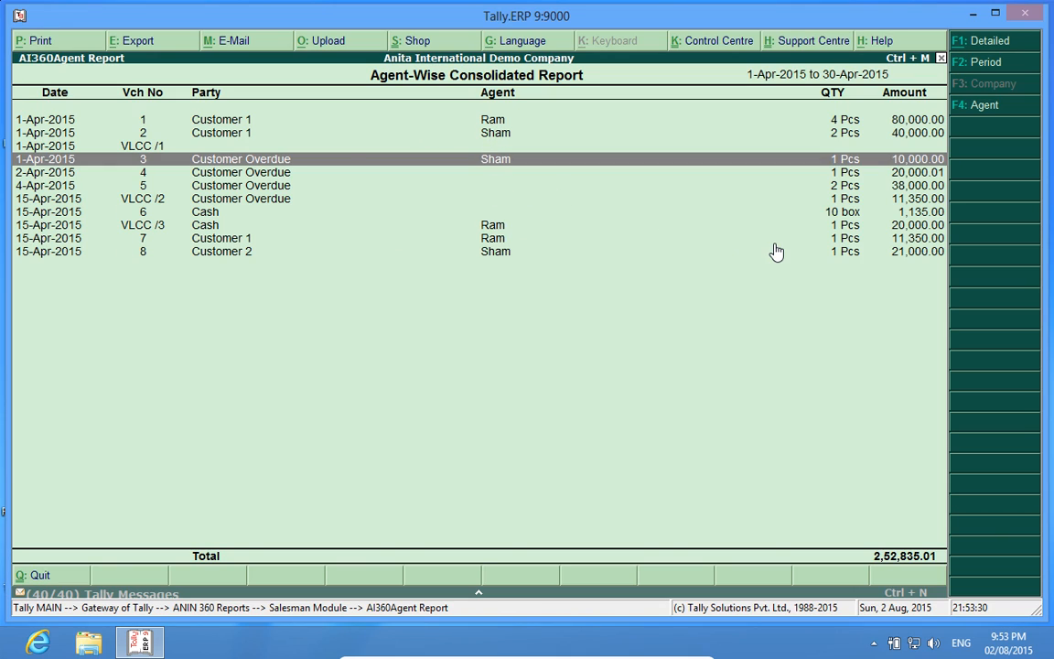
# Filter the consolidated report to Sham's vouchers totalling 71,000.
pyautogui.click(993, 104)
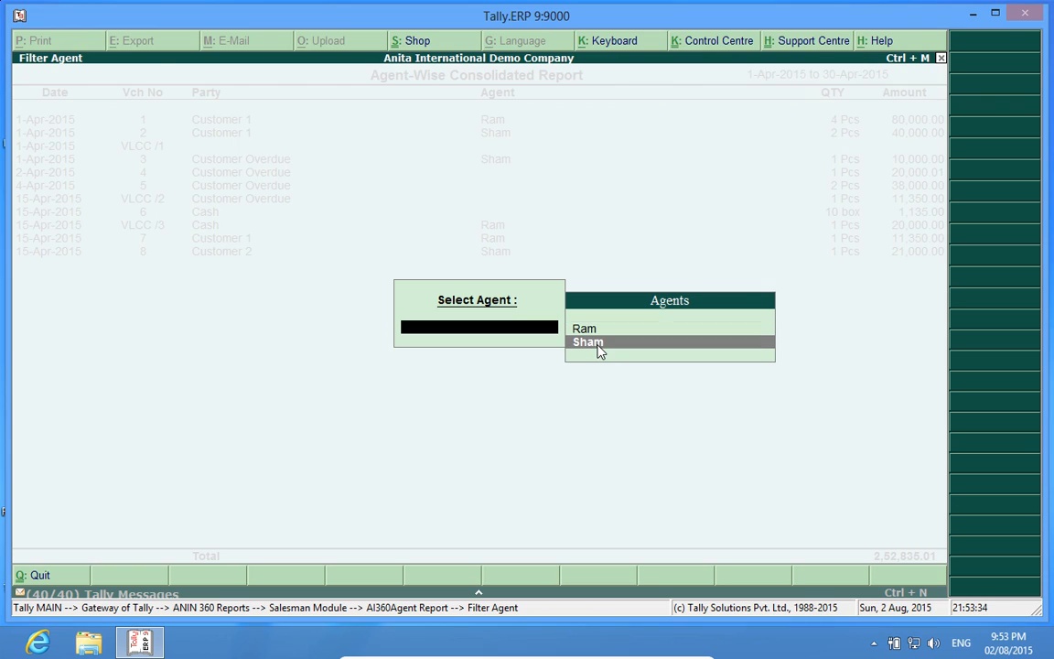
pyautogui.click(587, 342)
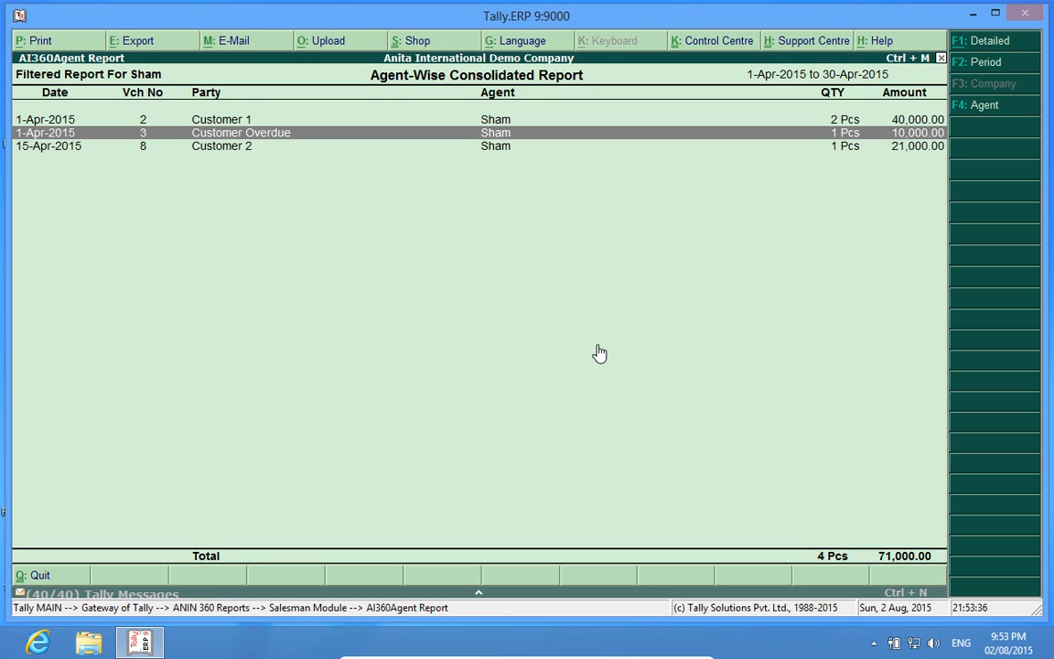
pyautogui.moveTo(193, 265)
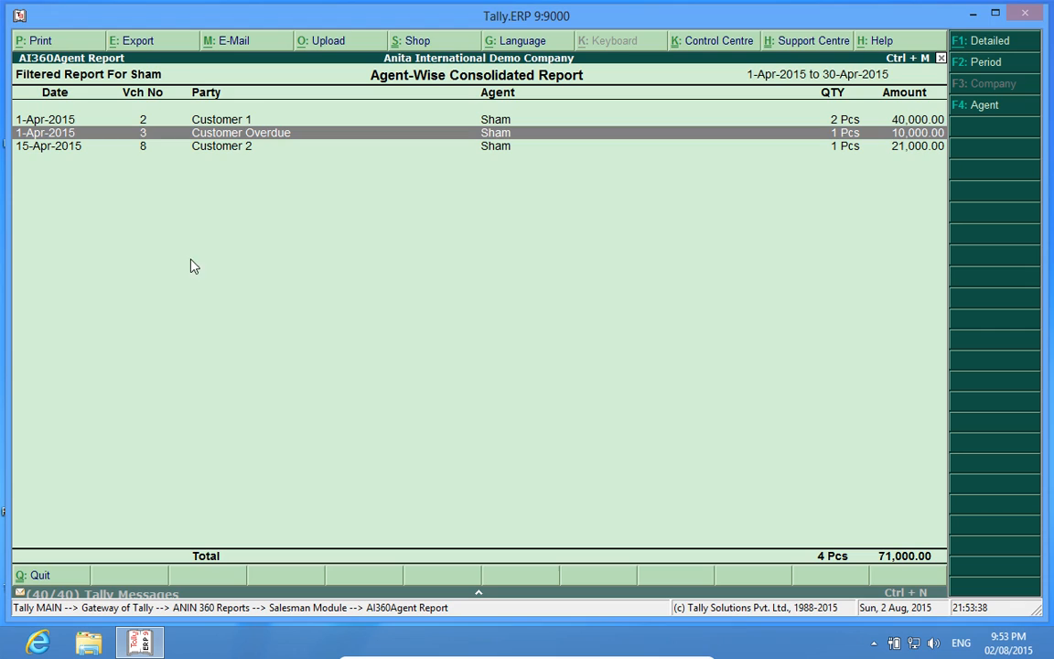
pyautogui.moveTo(527, 225)
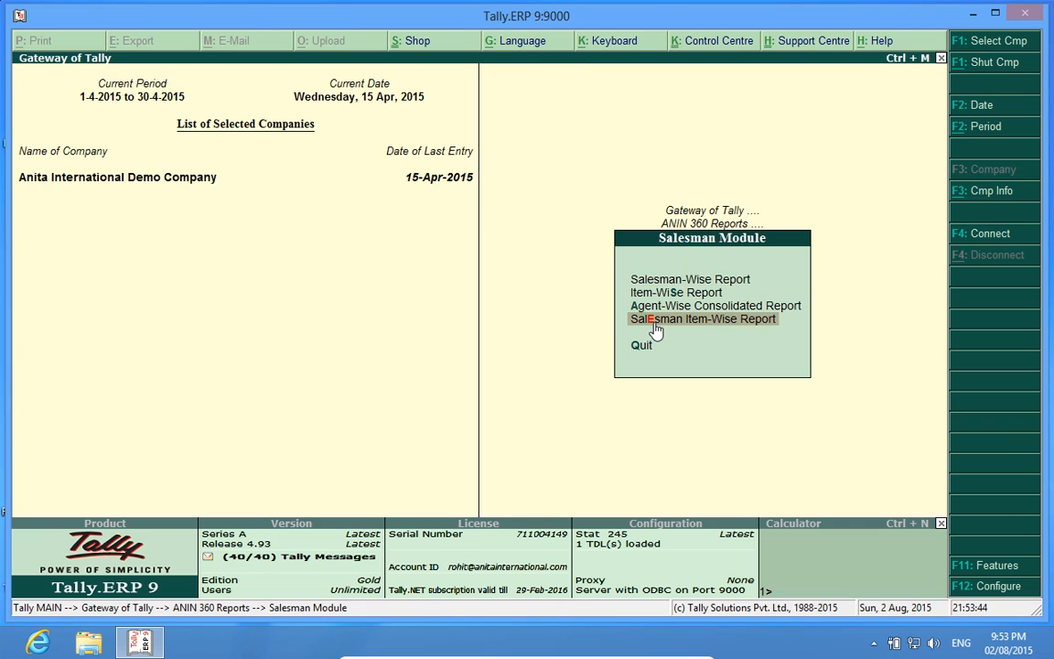
pyautogui.click(702, 319)
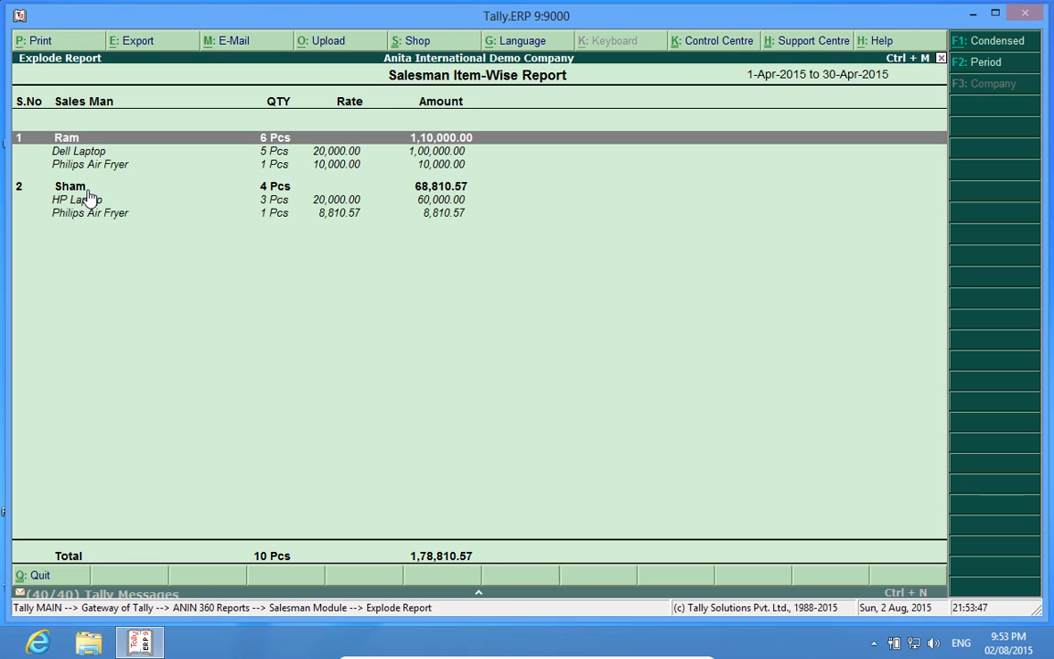
pyautogui.moveTo(120, 280)
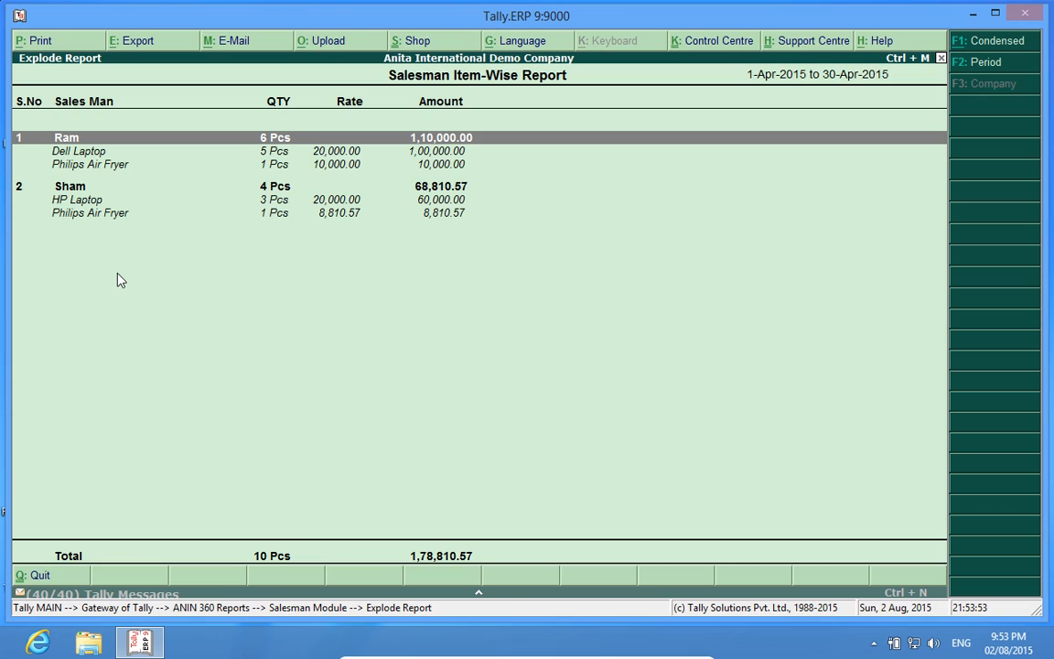
pyautogui.moveTo(177, 292)
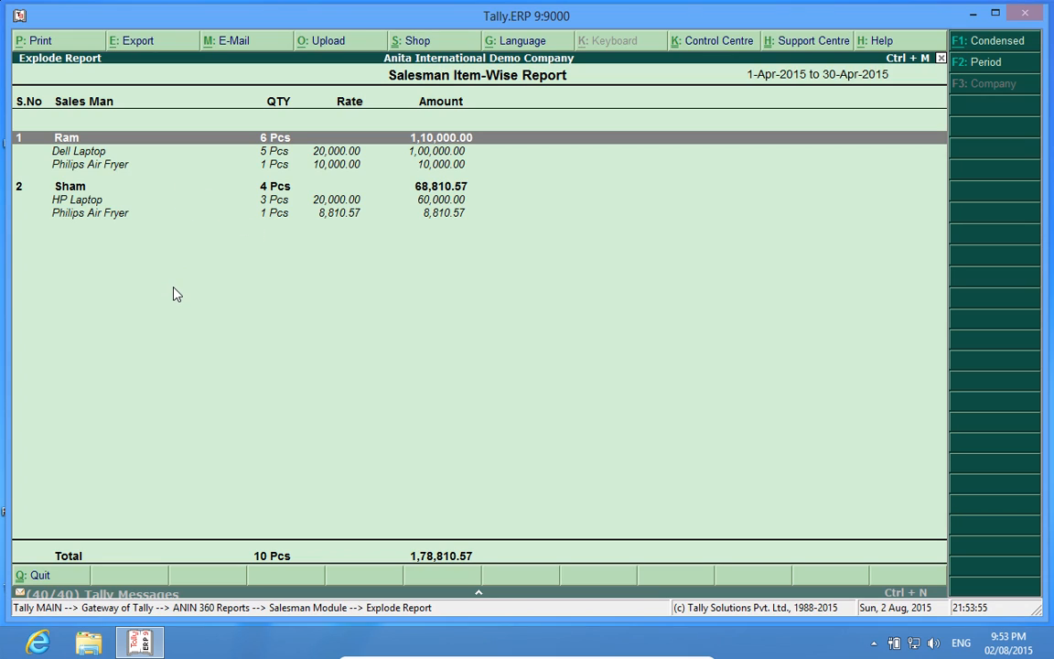
pyautogui.moveTo(168, 223)
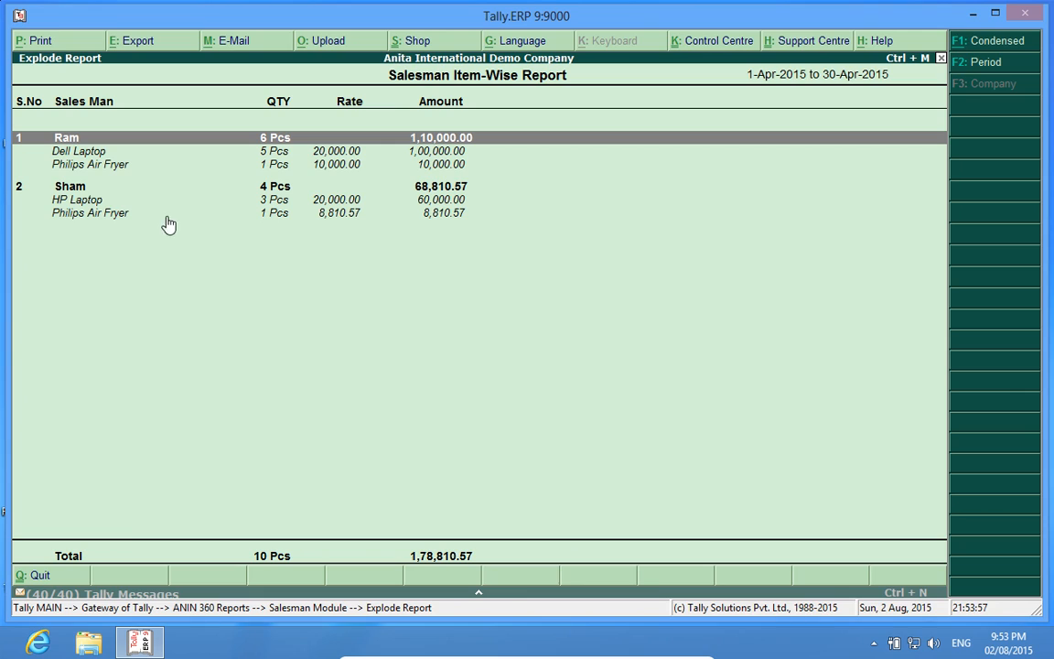
pyautogui.moveTo(184, 318)
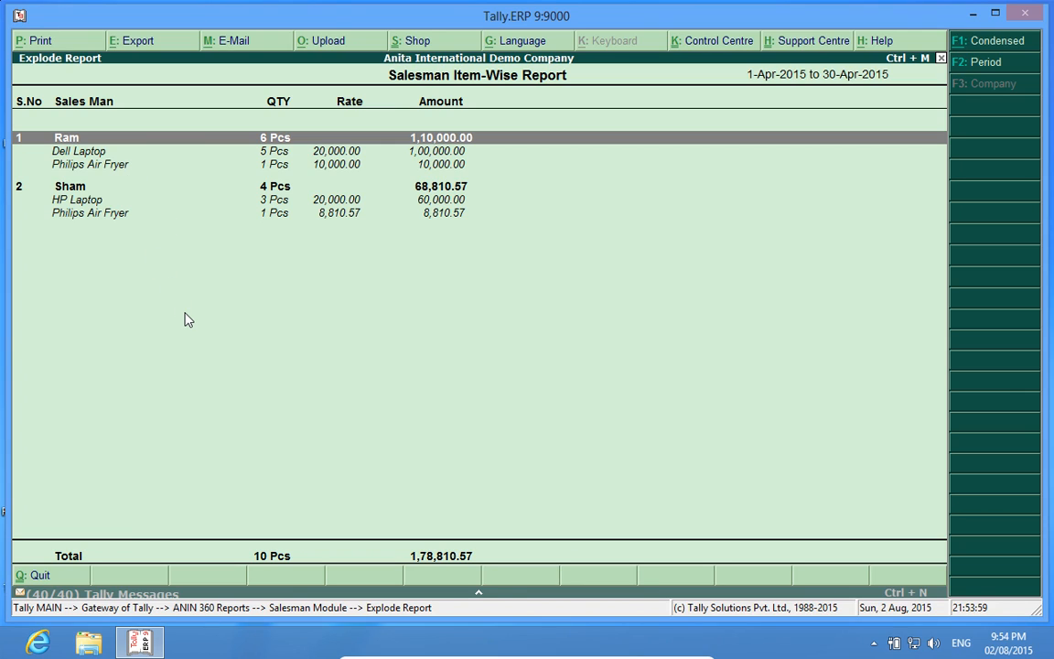
pyautogui.press('Escape')
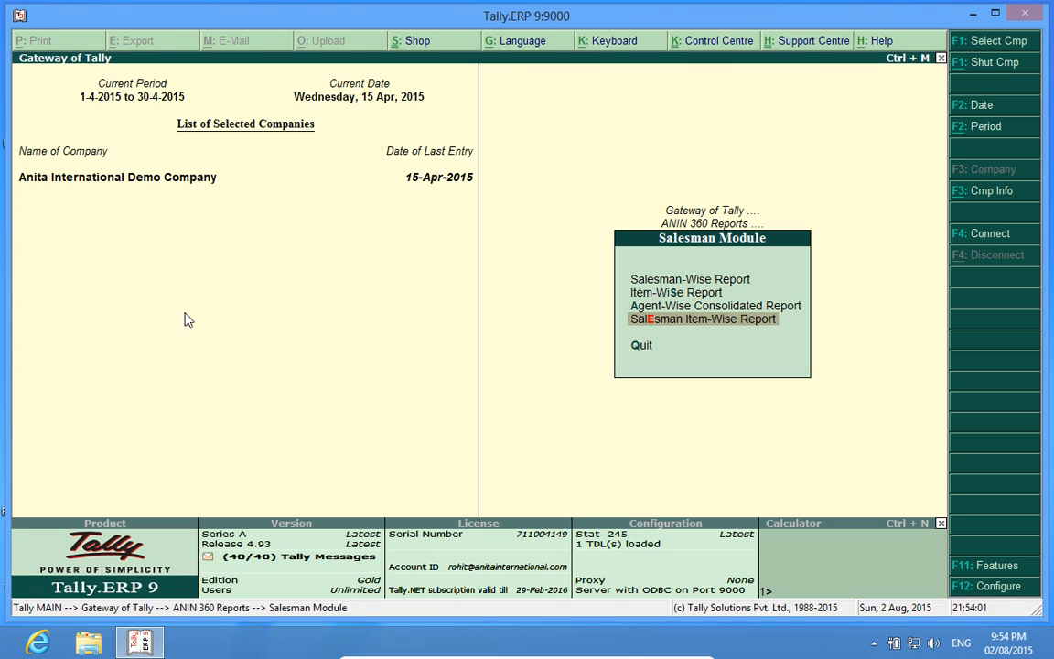